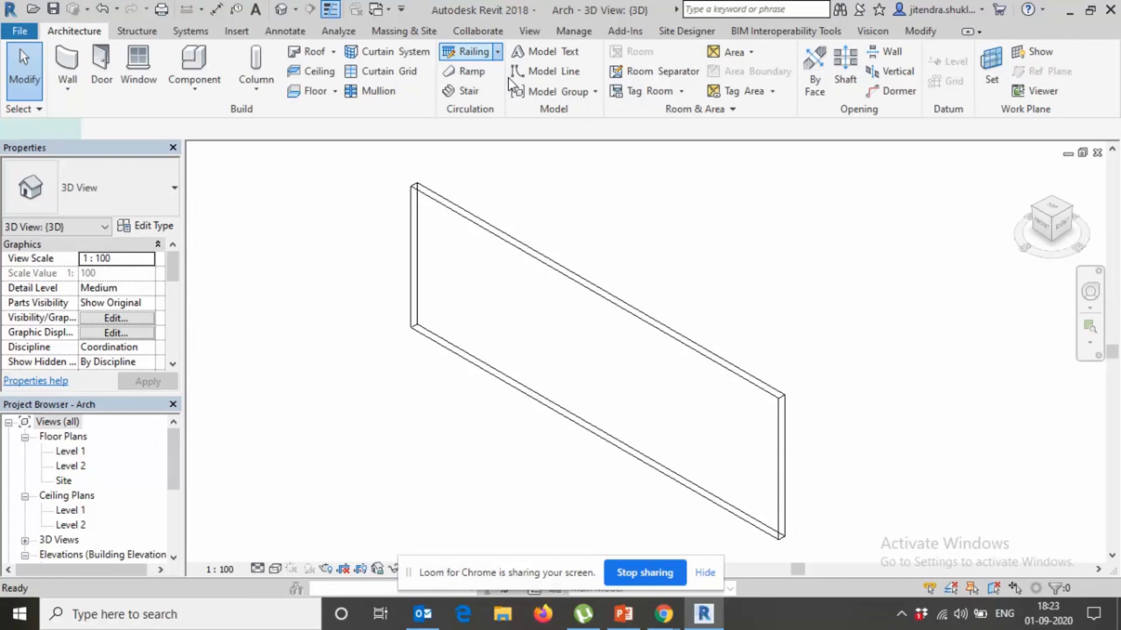
Place a railing hosted on the wall and set its Base Offset to 4000.0 mm
left_click(676, 340)
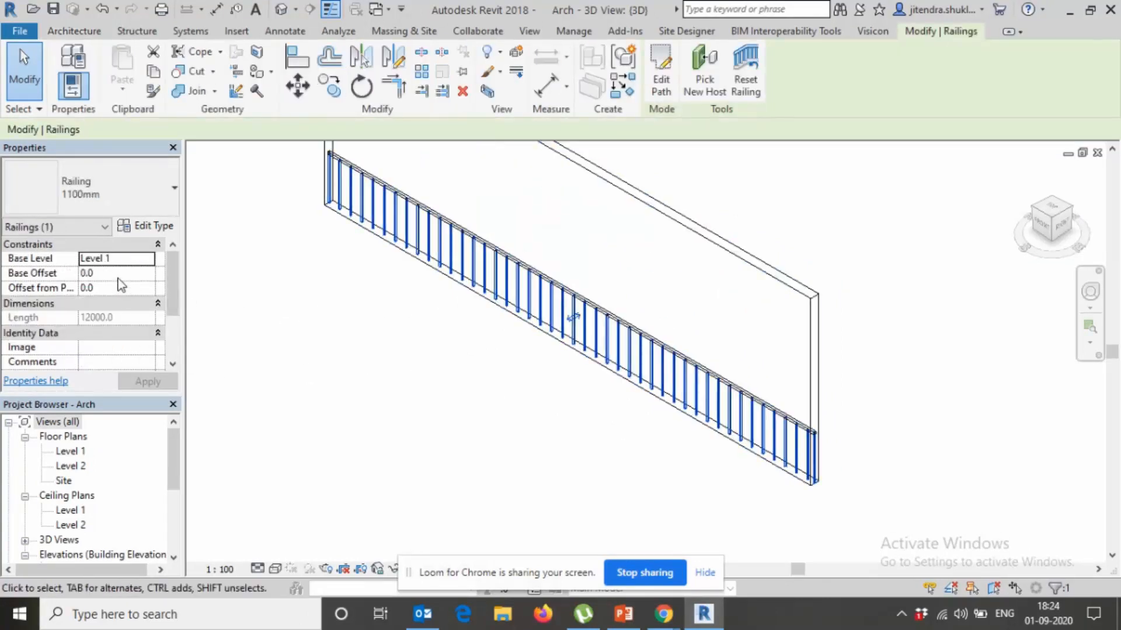
left_click(117, 273)
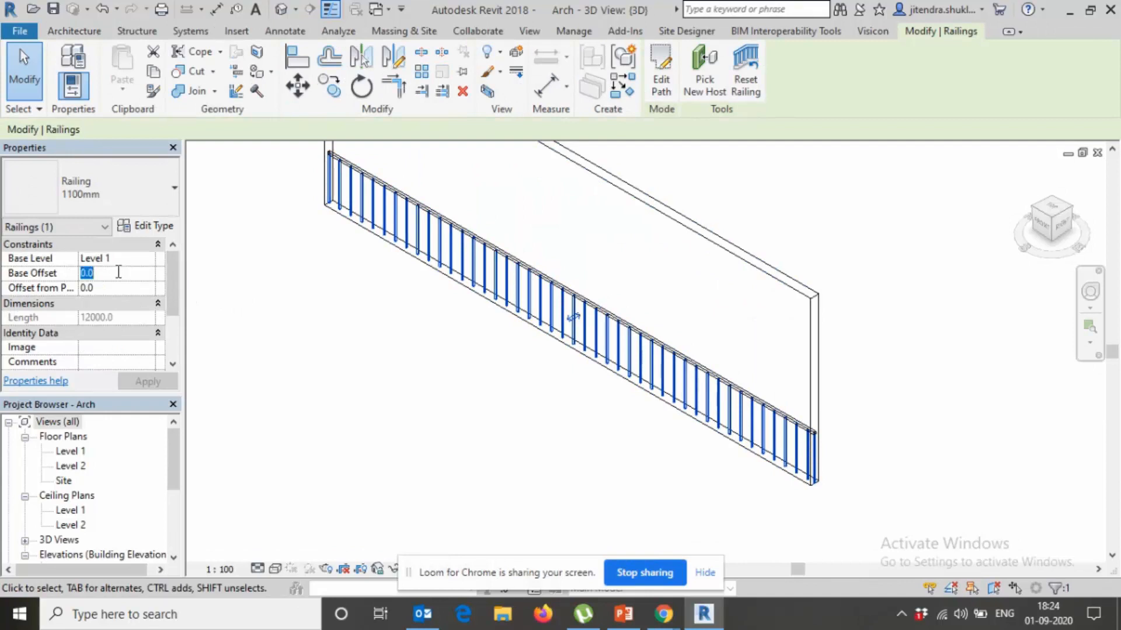
type("4000.0")
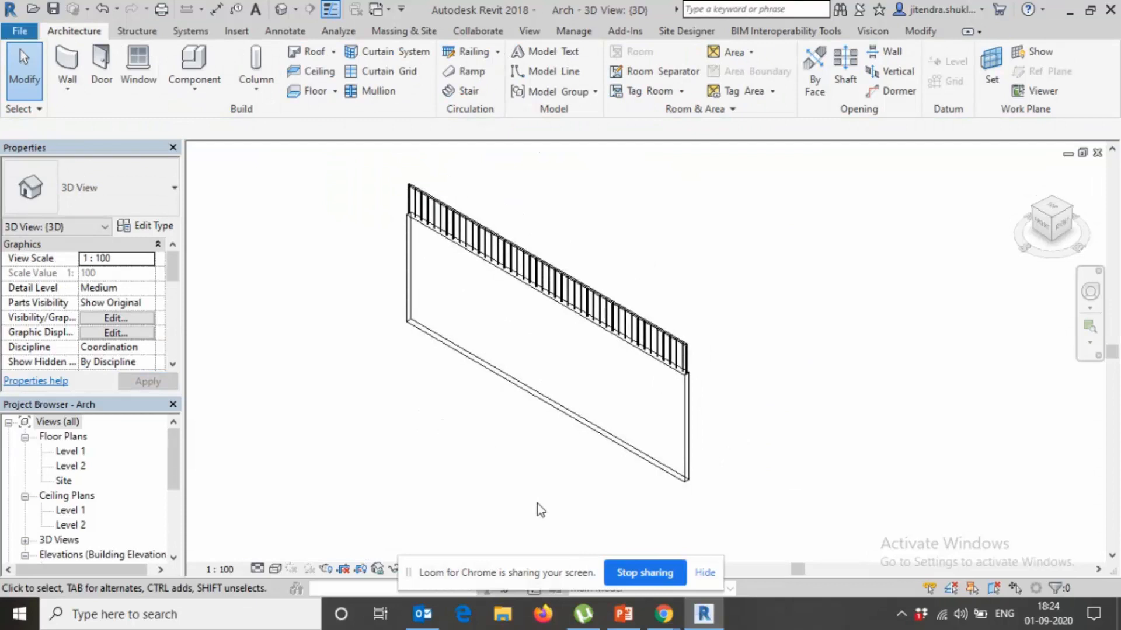
left_click(711, 479)
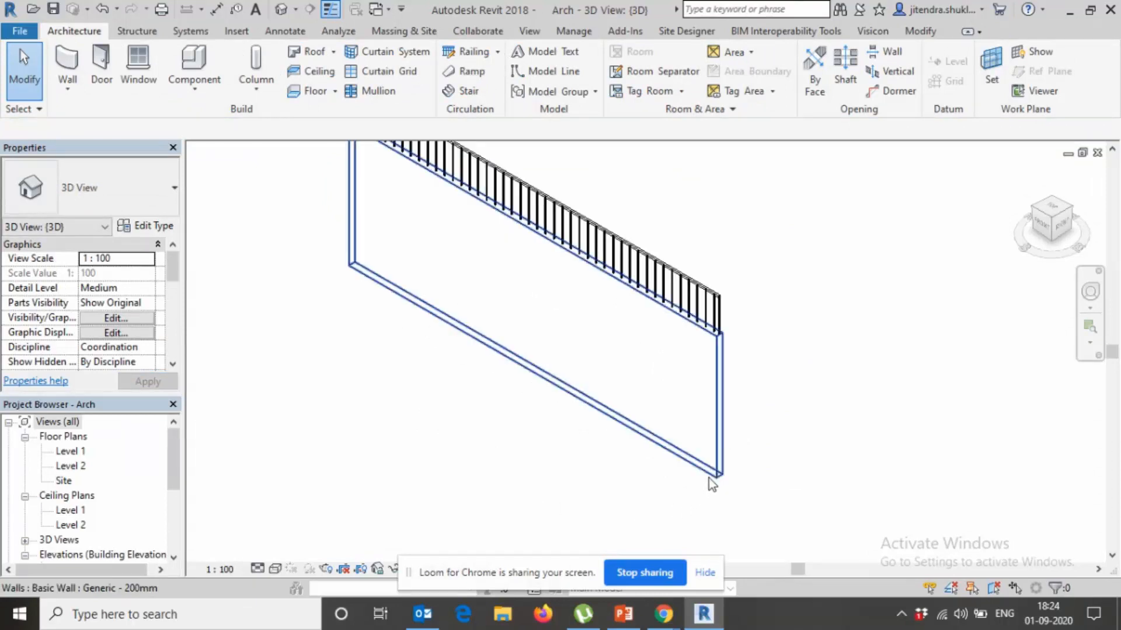
Edit the wall's profile so its top dips in a curve, trimming the lines to close the loop
left_click(711, 478)
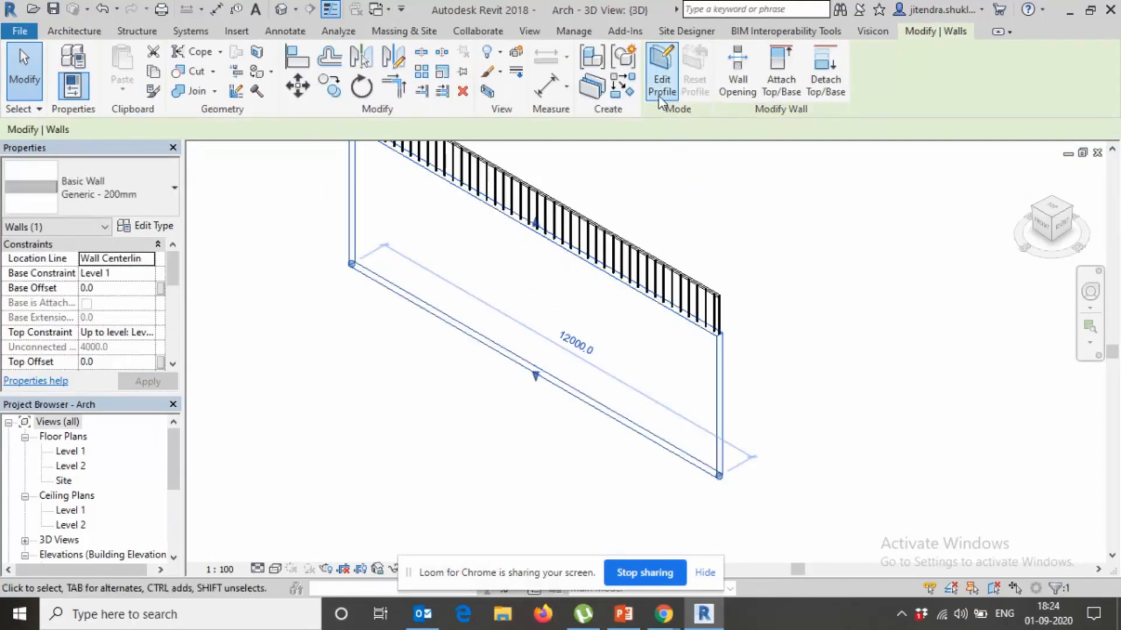
left_click(660, 70)
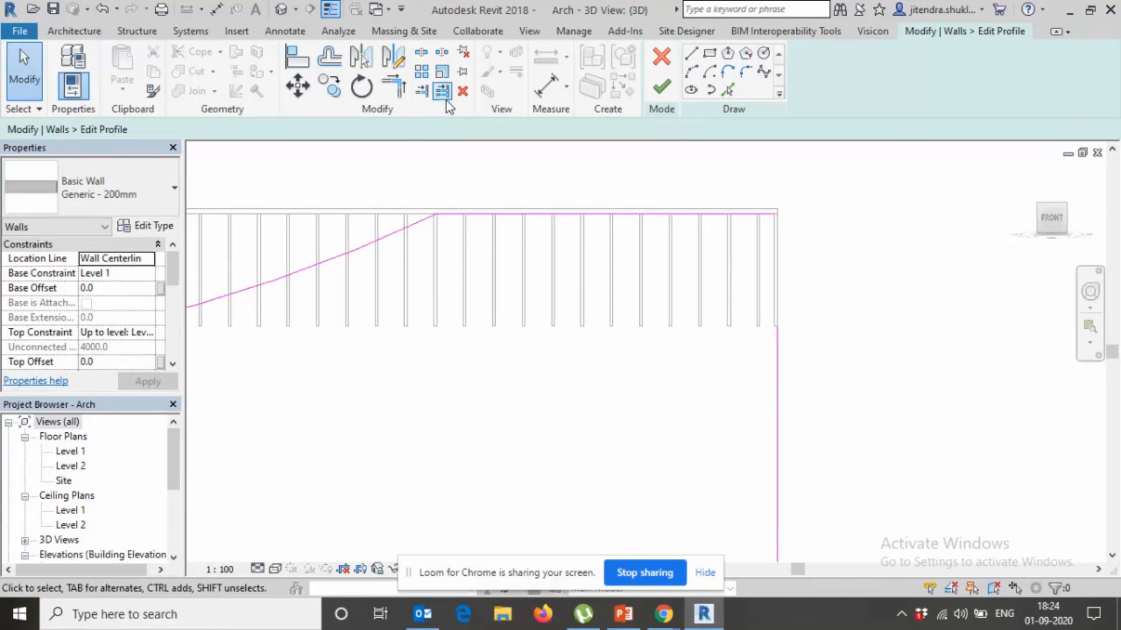
mouse_move(441, 91)
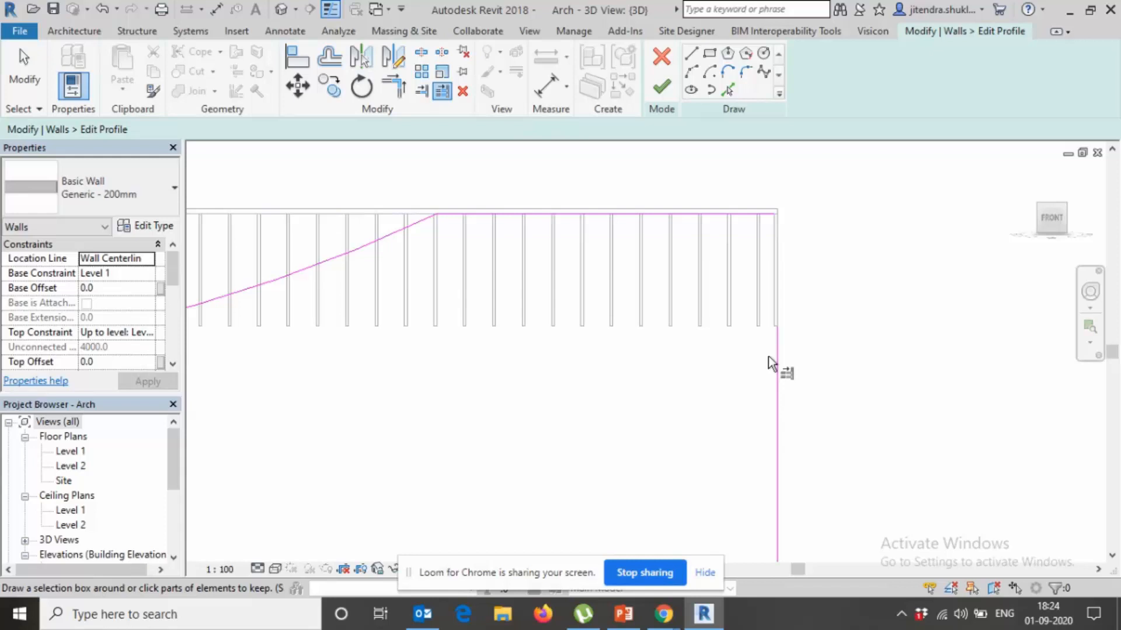
left_click(660, 85)
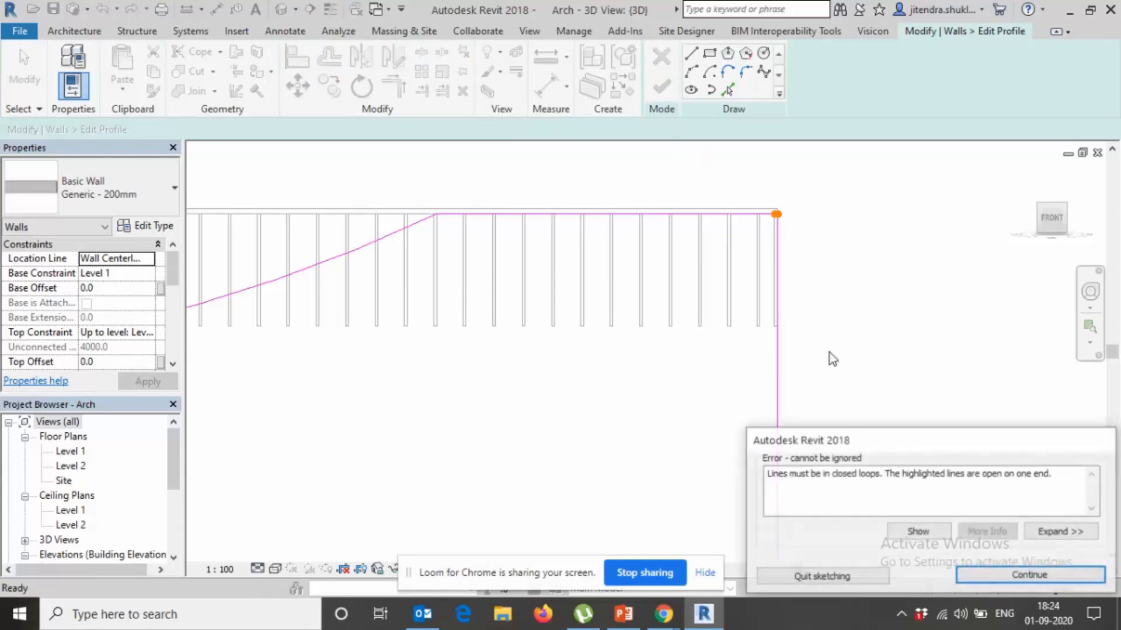
left_click(1029, 574)
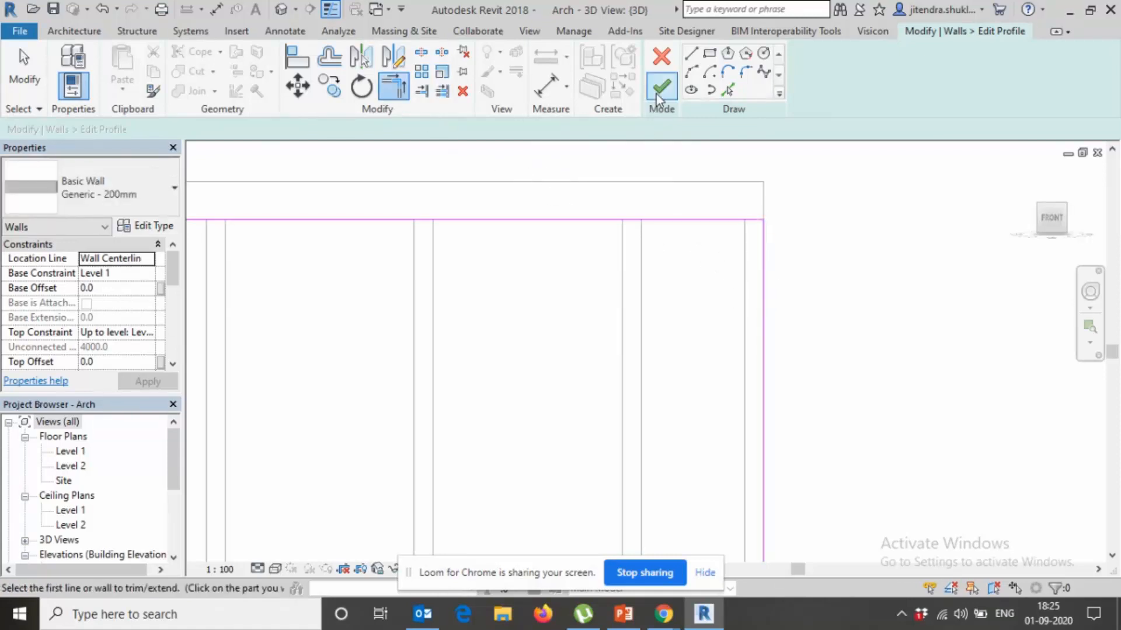
left_click(661, 88)
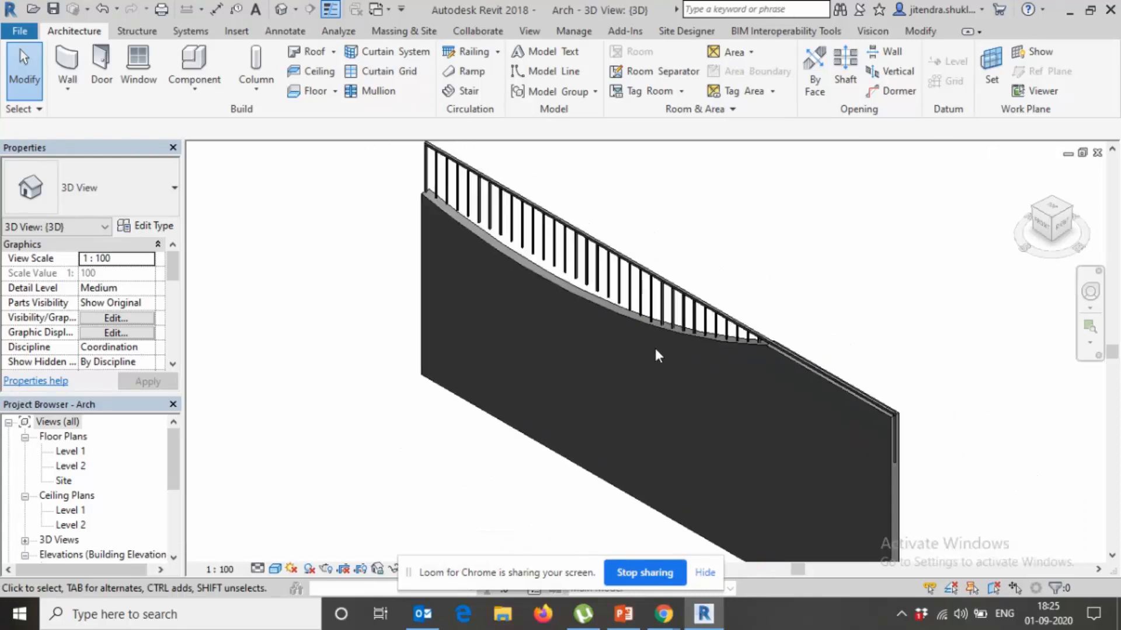
mouse_move(515, 294)
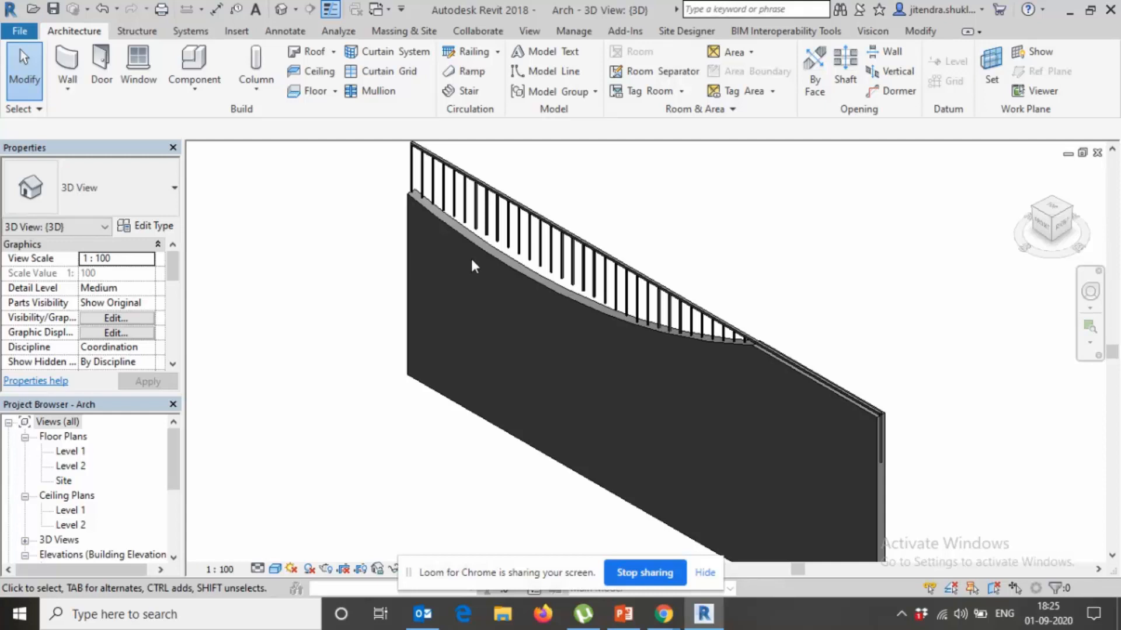
Edit the railing path and pick the wall's curved top as its new host
left_click(586, 296)
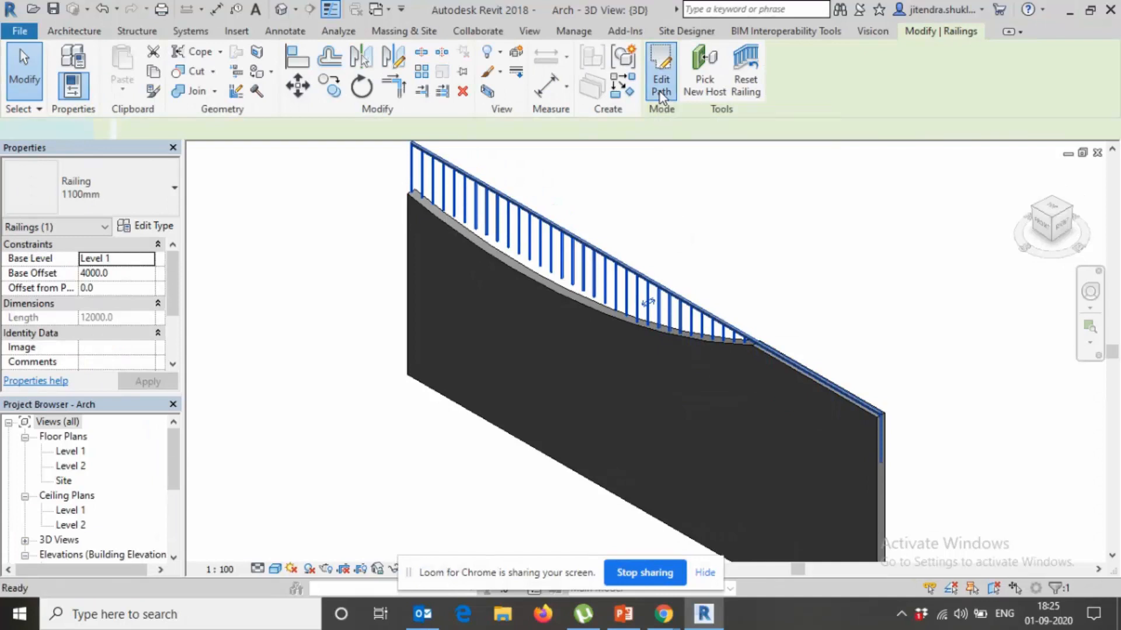
left_click(658, 70)
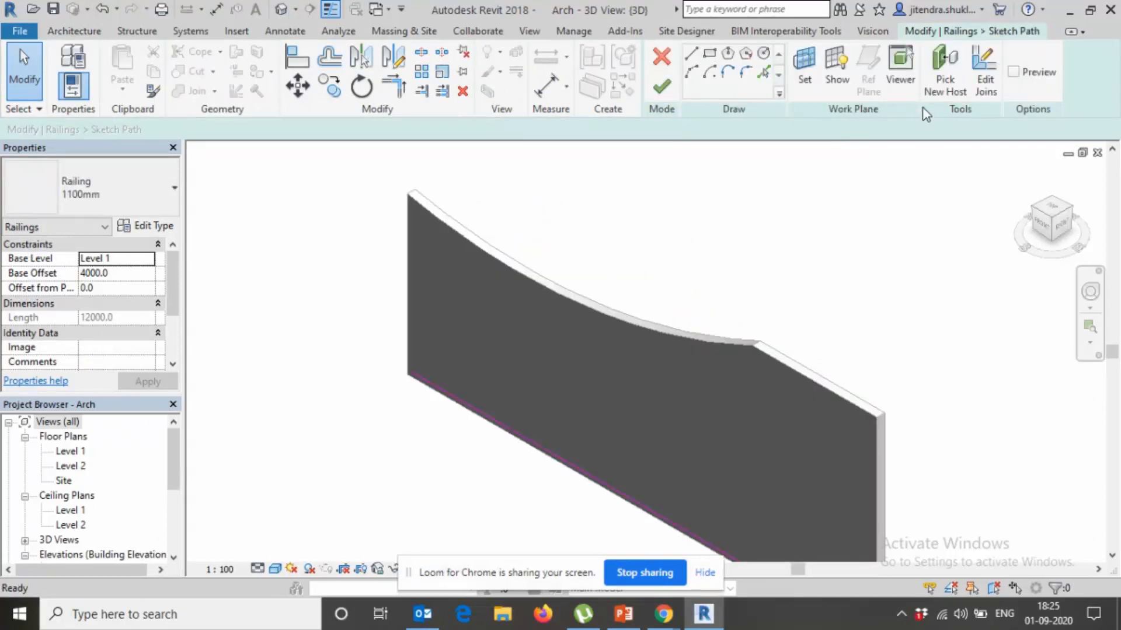
left_click(944, 72)
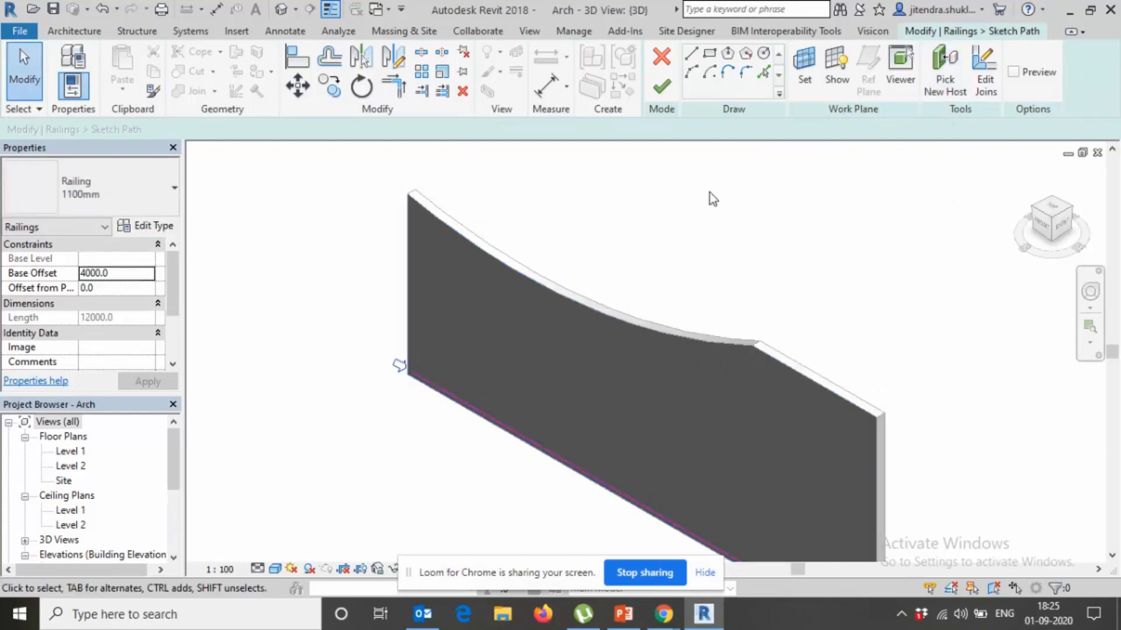
left_click(661, 86)
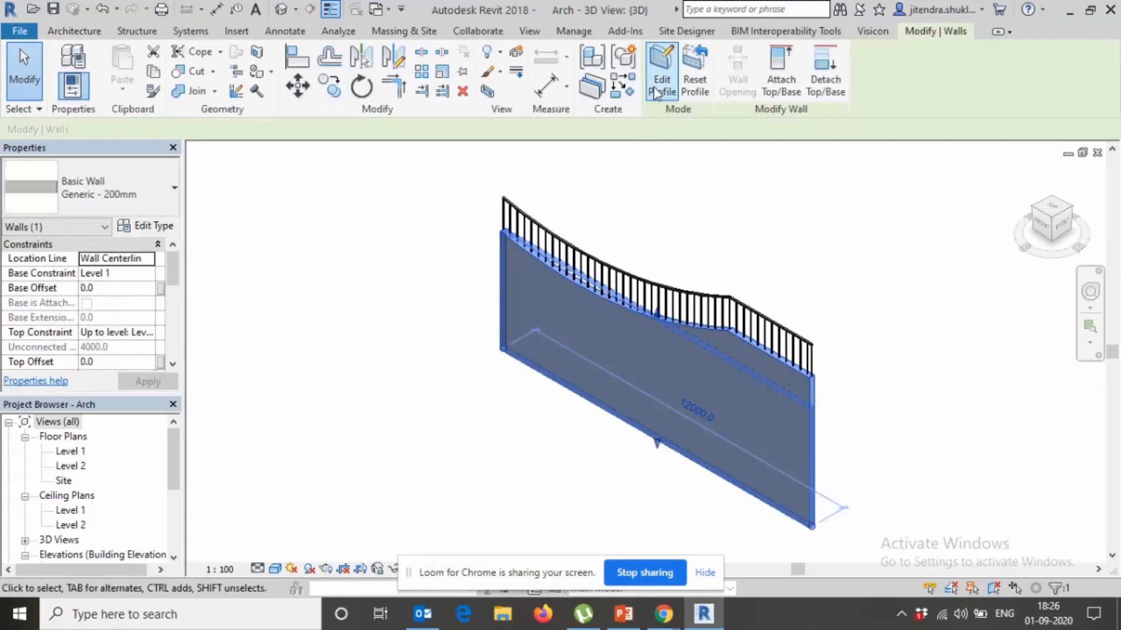
Redraw the wall's top profile as a rising S-curve, with the hosted railing following
left_click(659, 70)
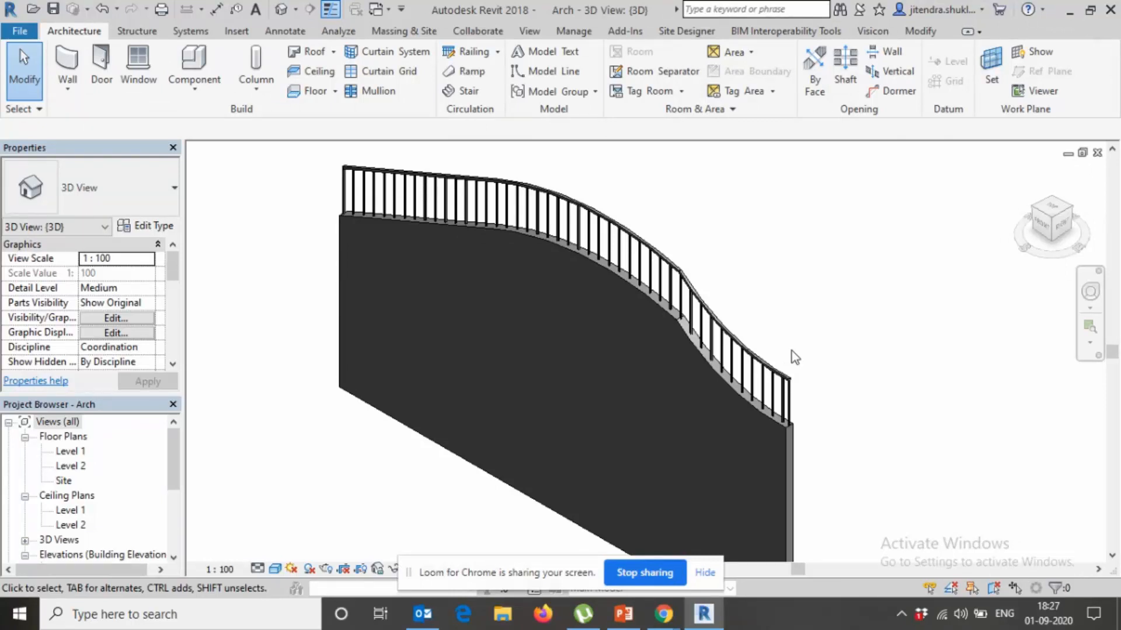
left_click(757, 372)
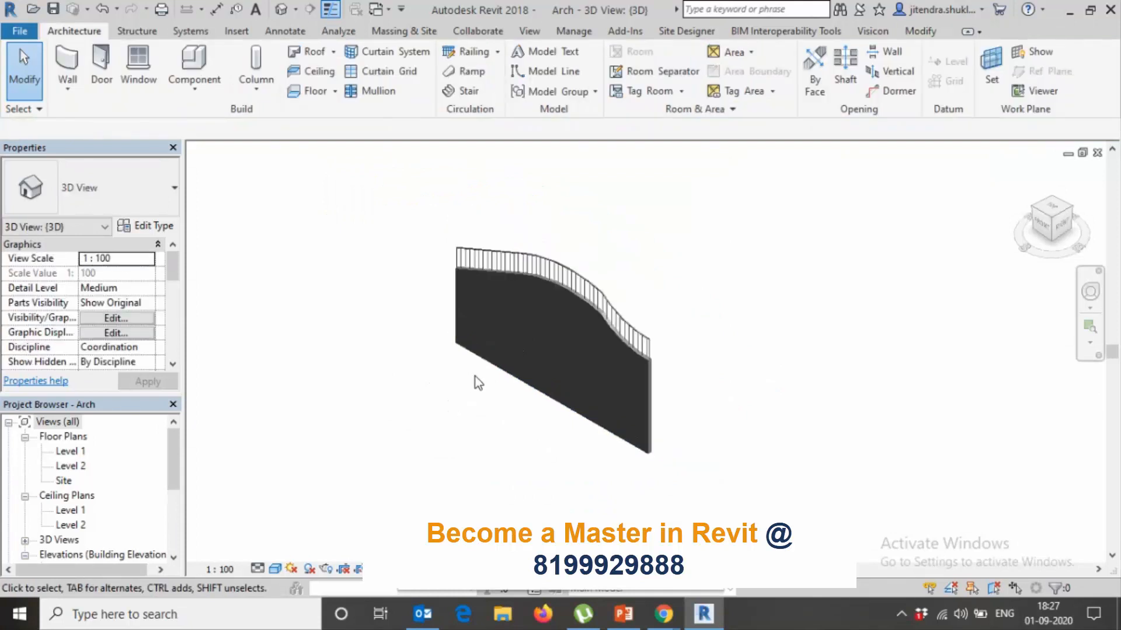
Delete the wall with its railing, switch to the Site plan and start a Toposurface
left_click(550, 350)
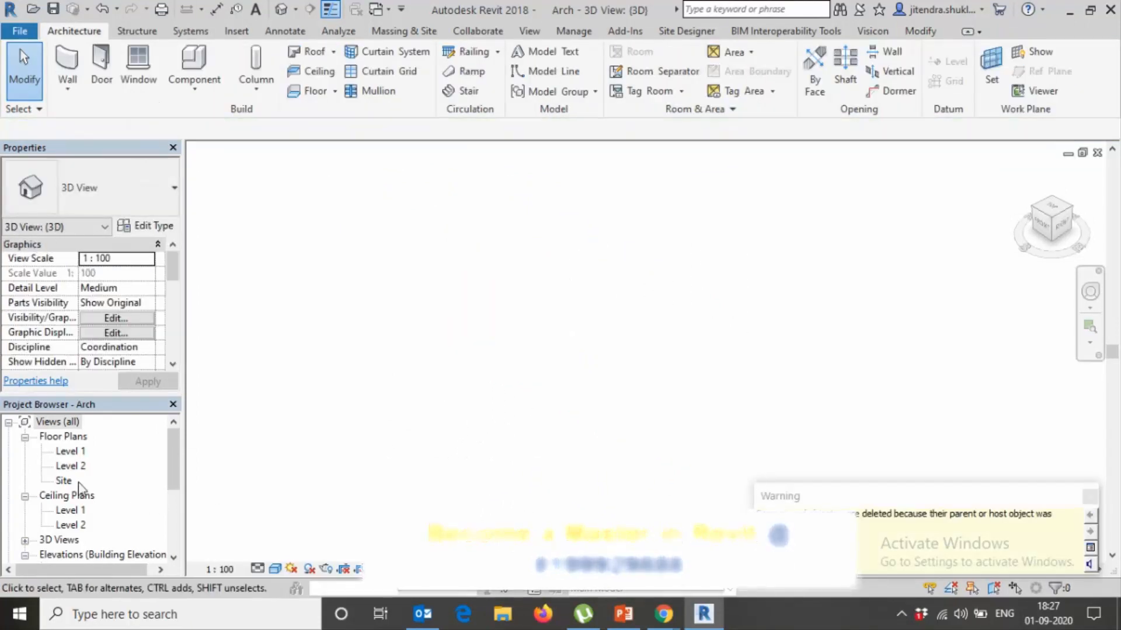
double_click(63, 479)
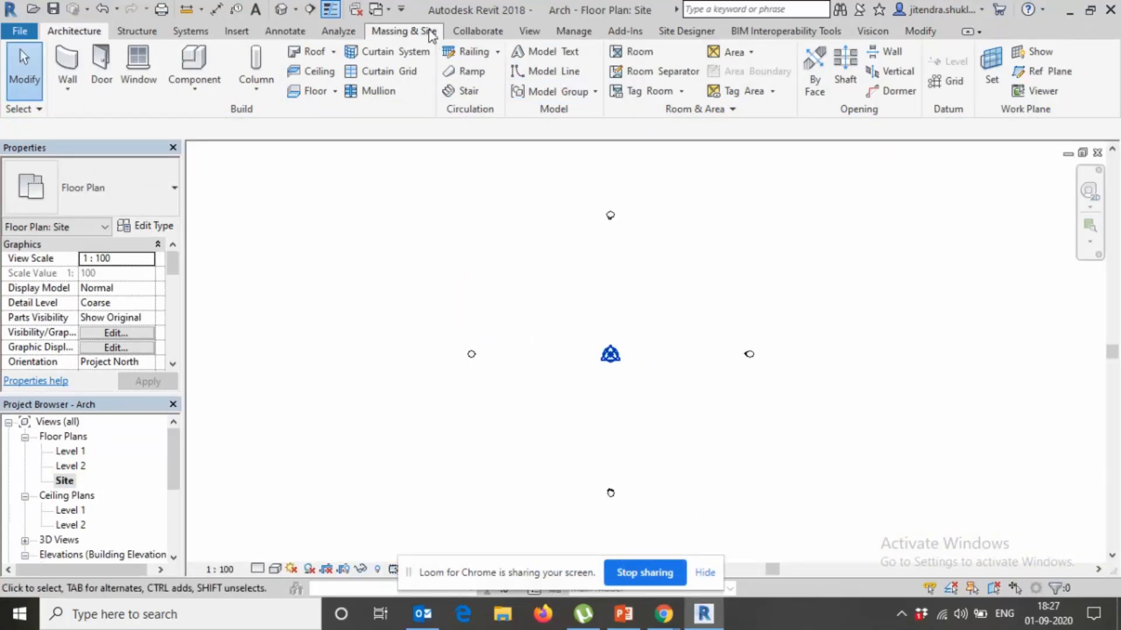
left_click(403, 31)
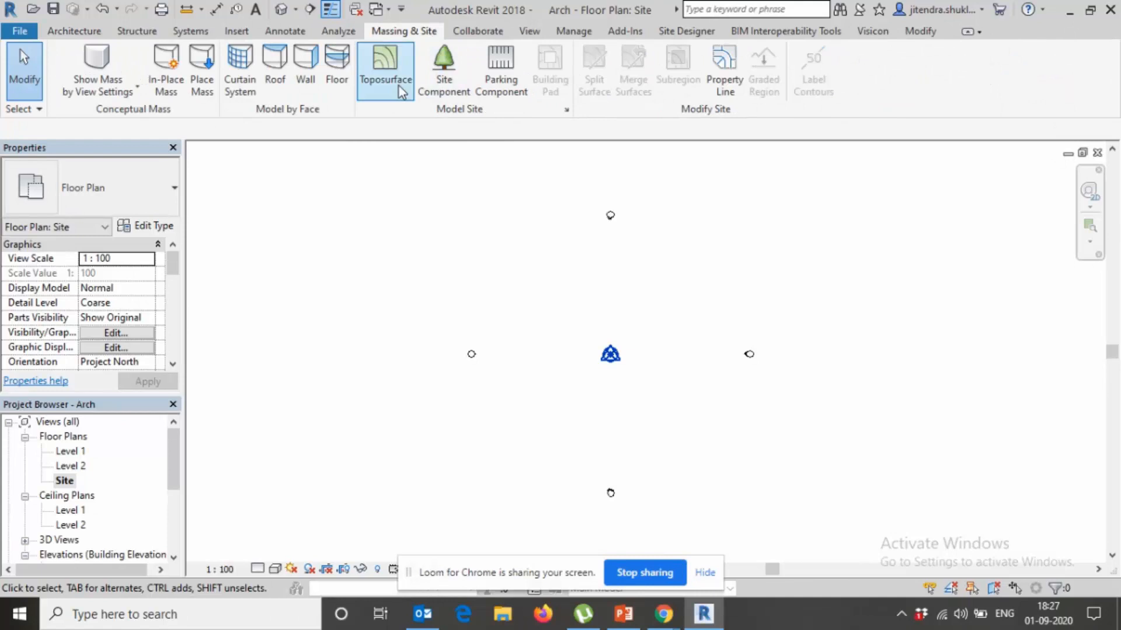
left_click(385, 69)
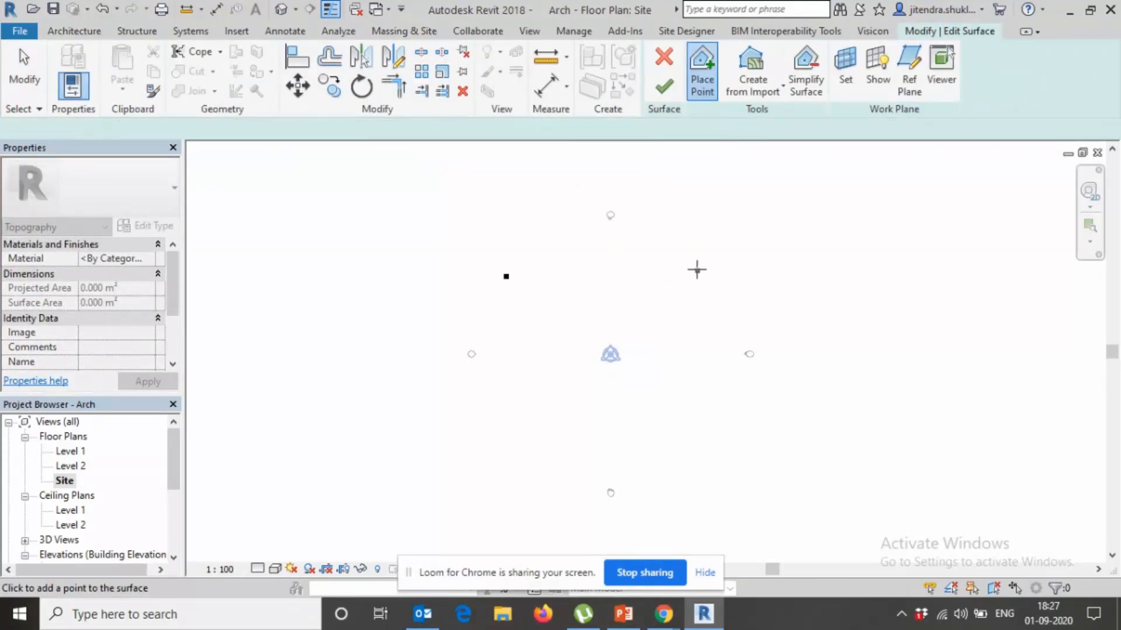
Place the outer corner points, an inner ring at elevation 3000, and finish the surface
left_click(686, 464)
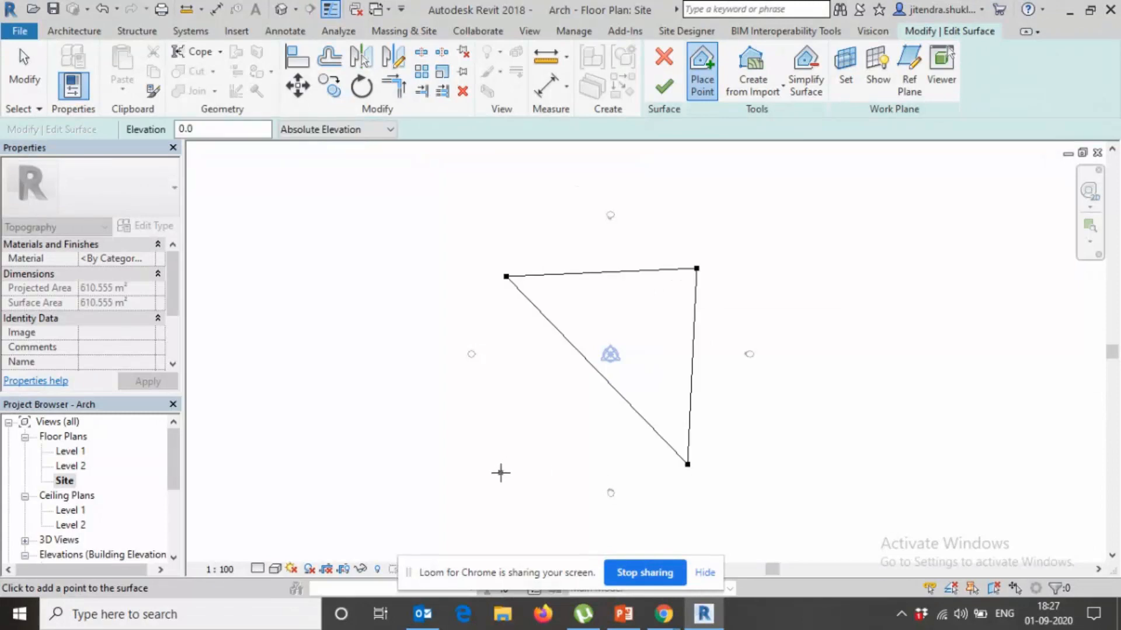
left_click(497, 457)
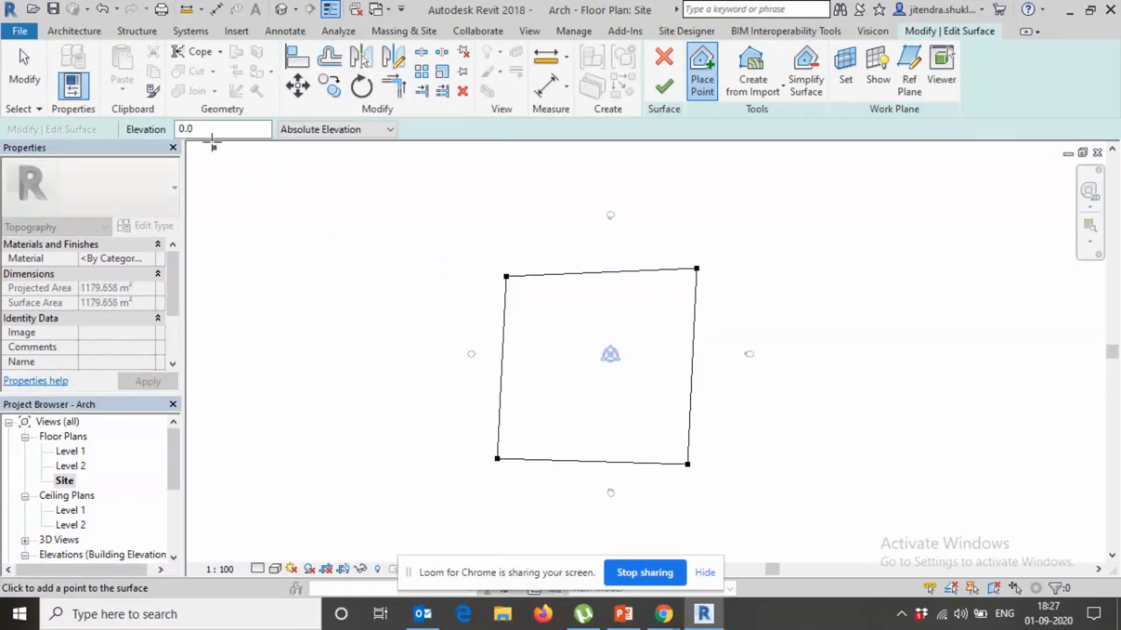
type("20")
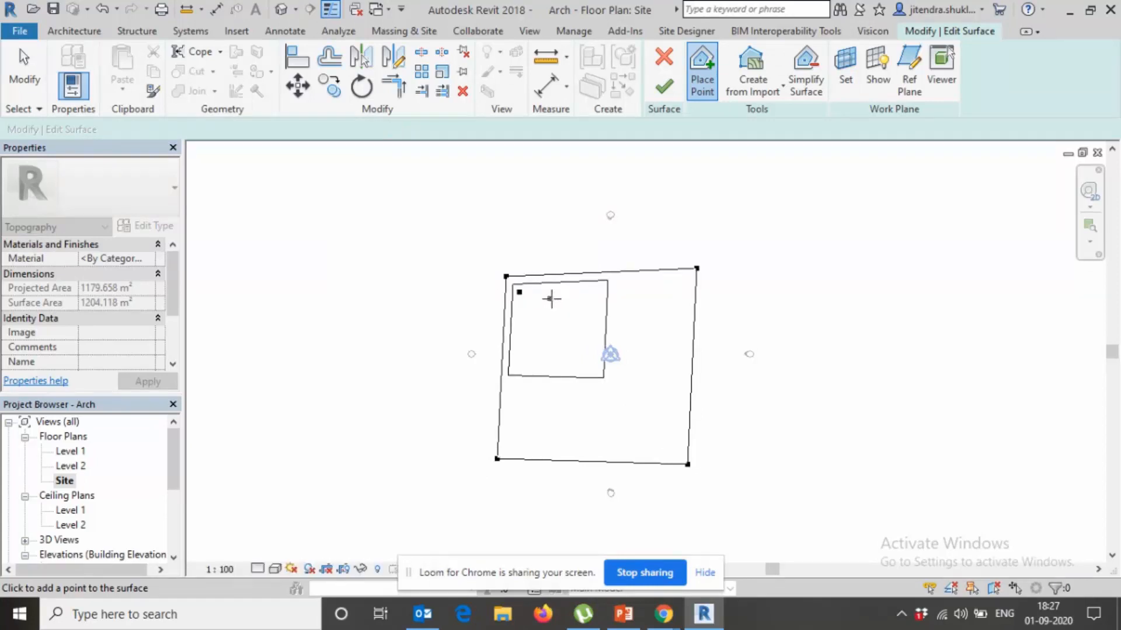
left_click(678, 338)
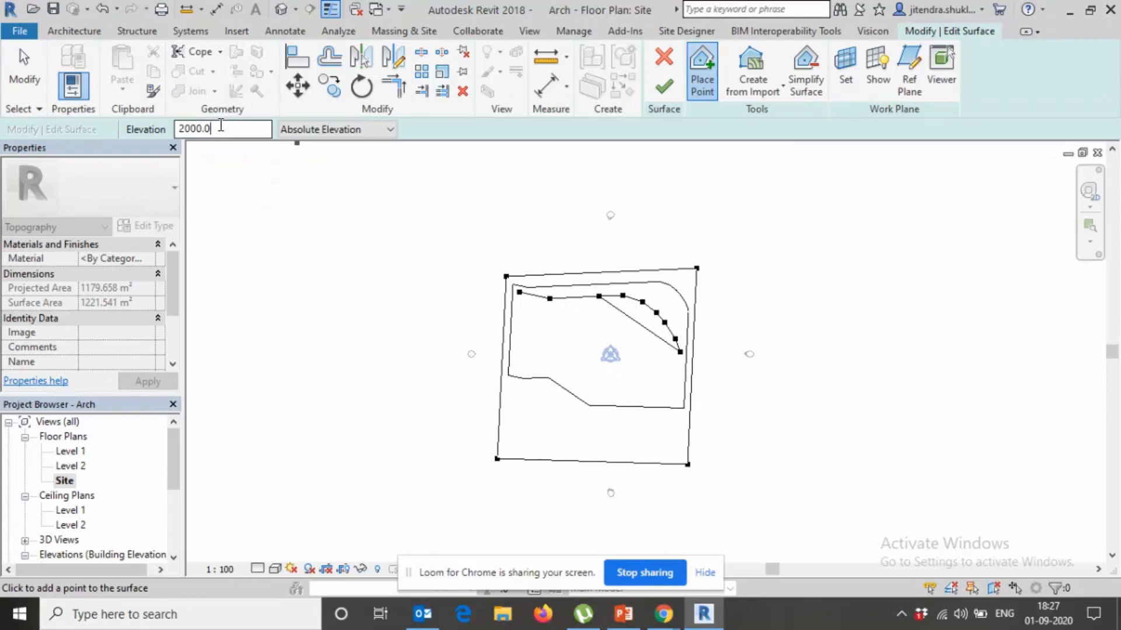
type("3000")
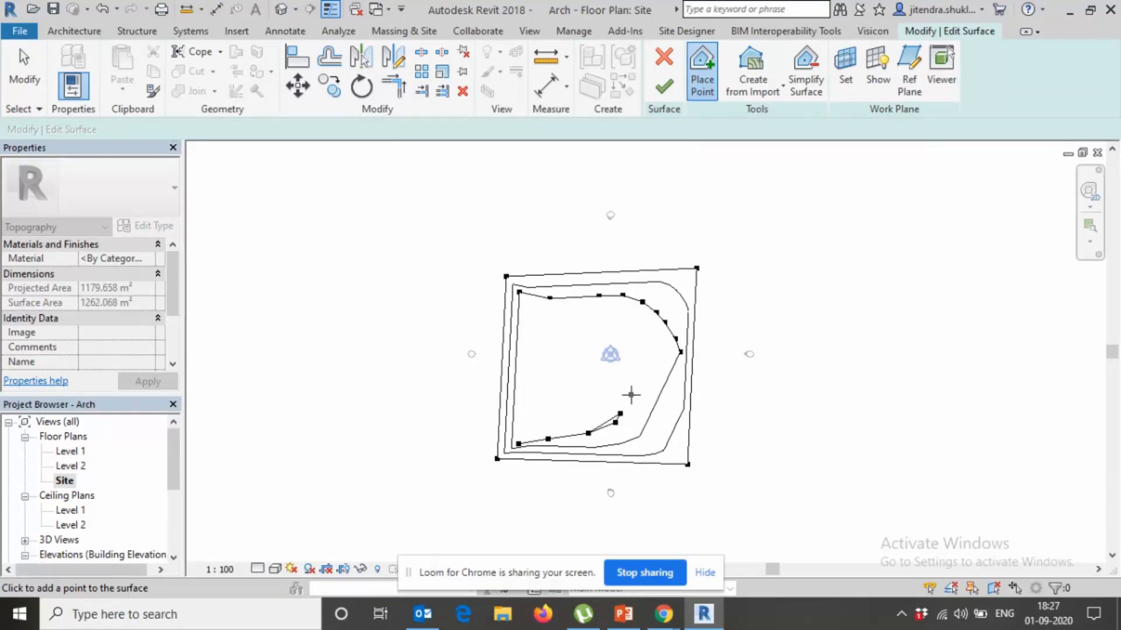
left_click(646, 317)
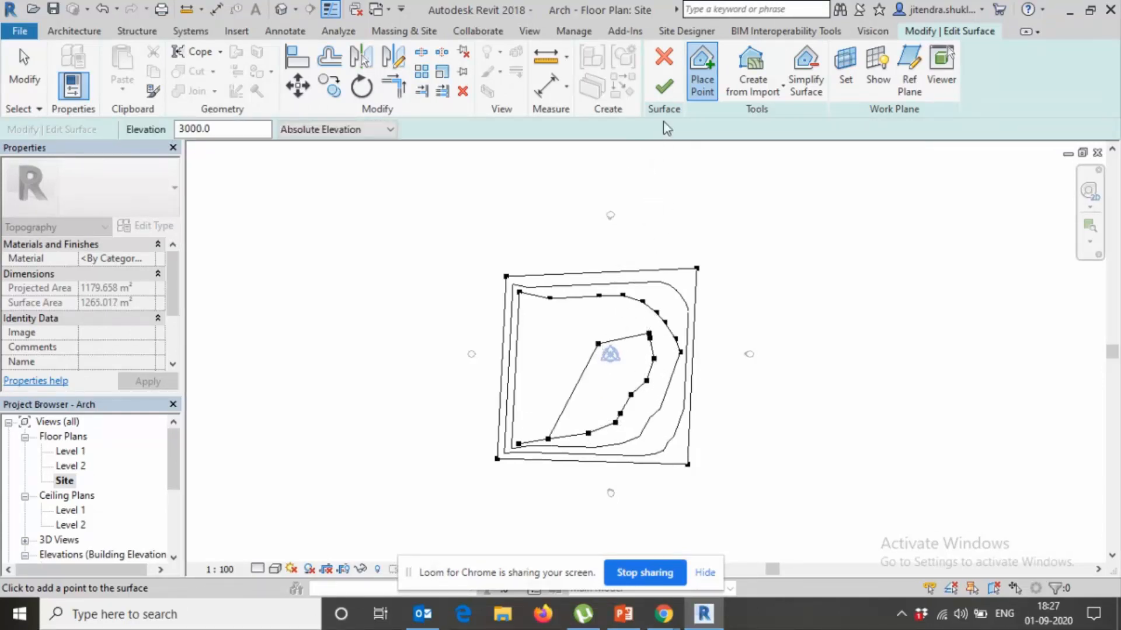
left_click(664, 85)
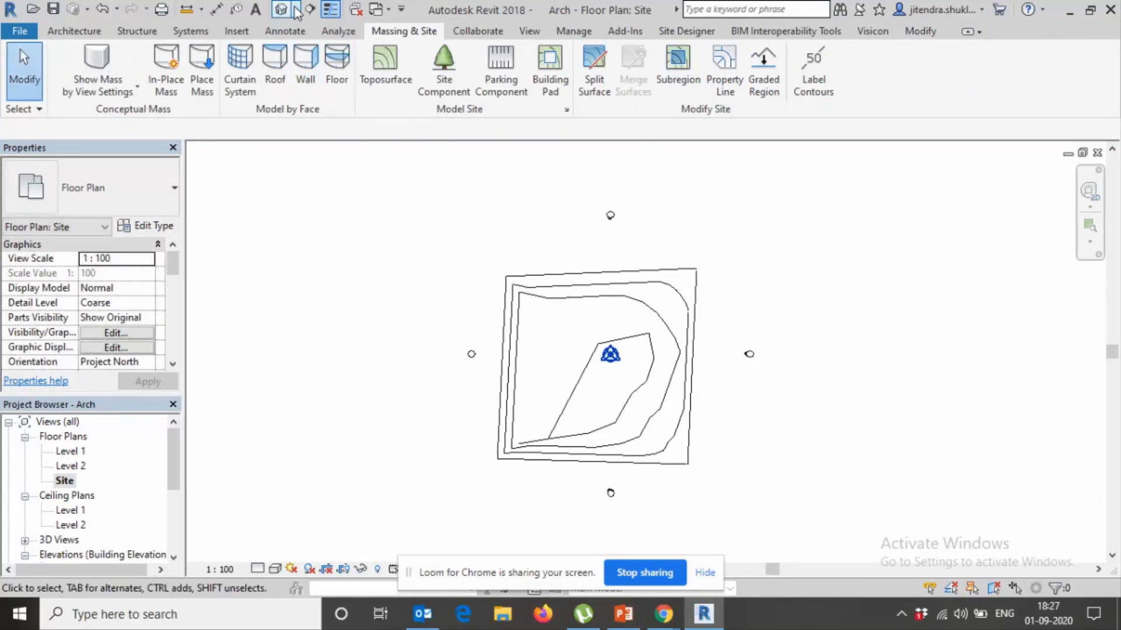
View the toposurface in 3D and simplify it through Edit Surface
left_click(282, 8)
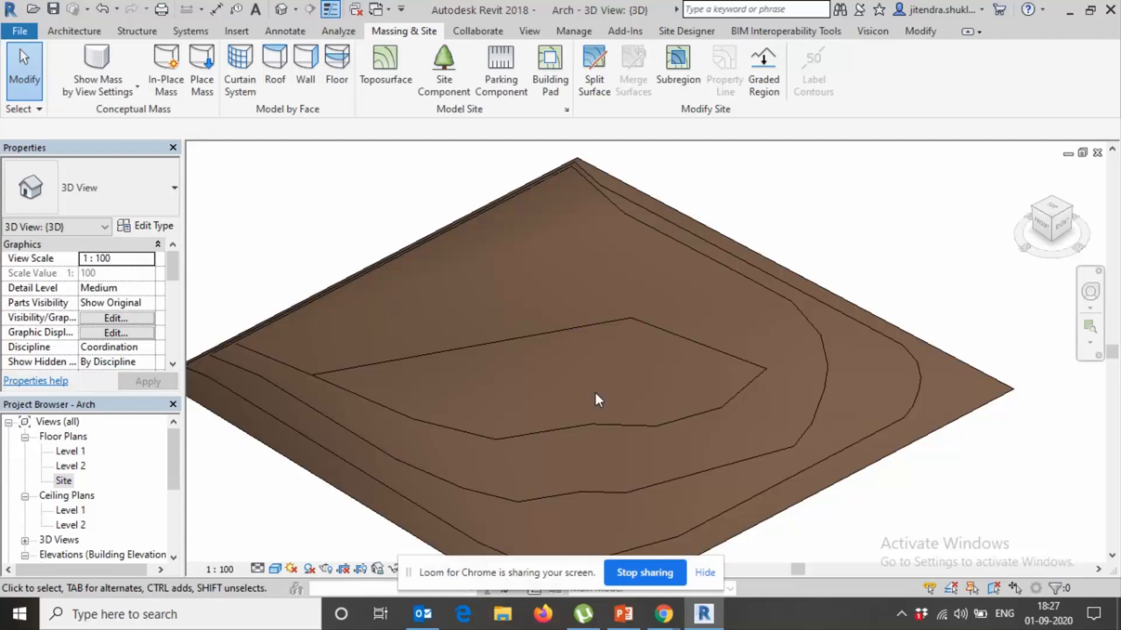
left_click(598, 399)
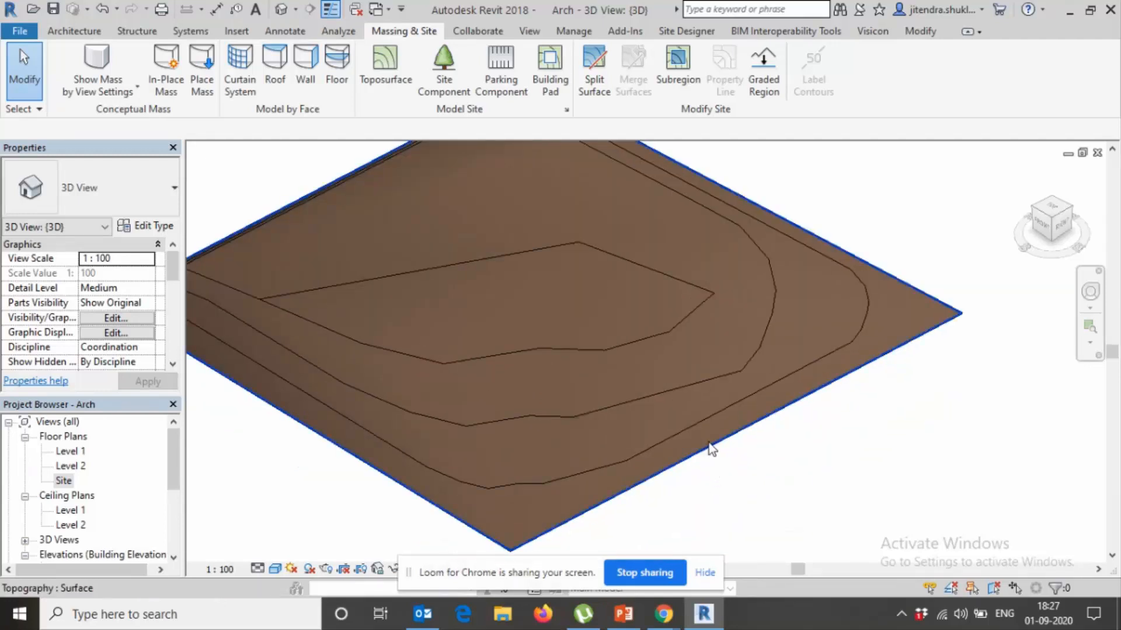
left_click(712, 449)
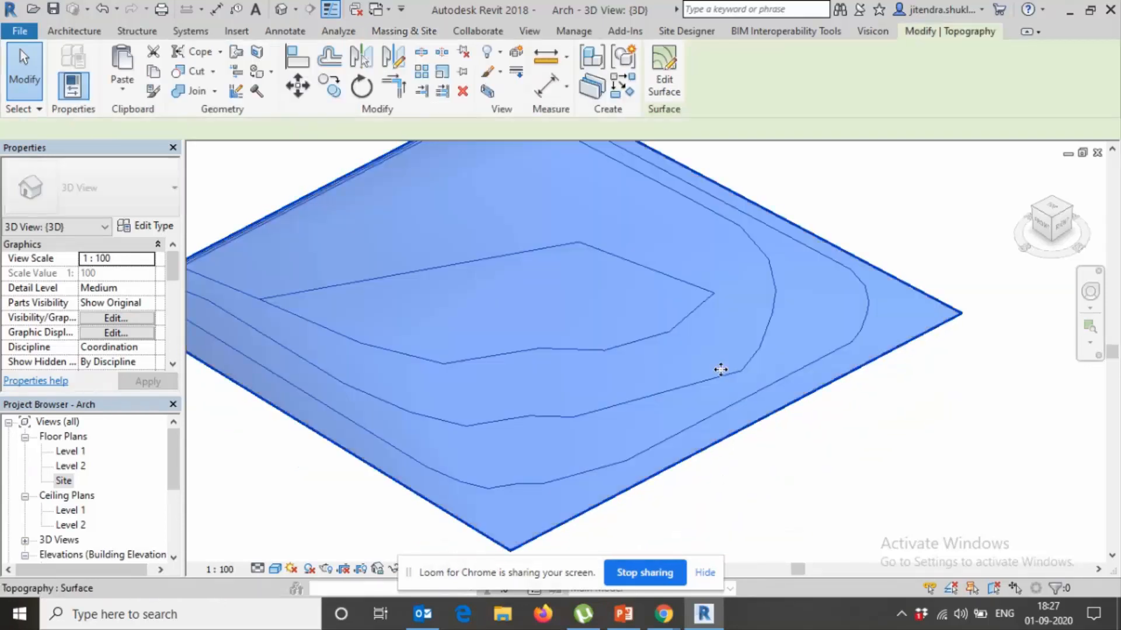
left_click(663, 71)
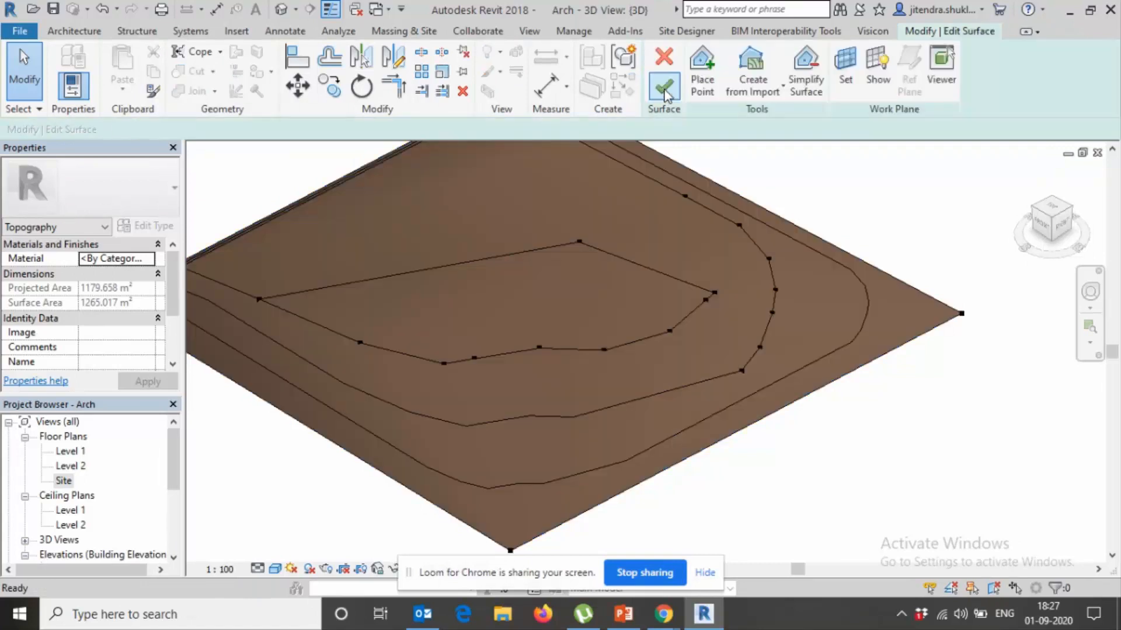
left_click(664, 85)
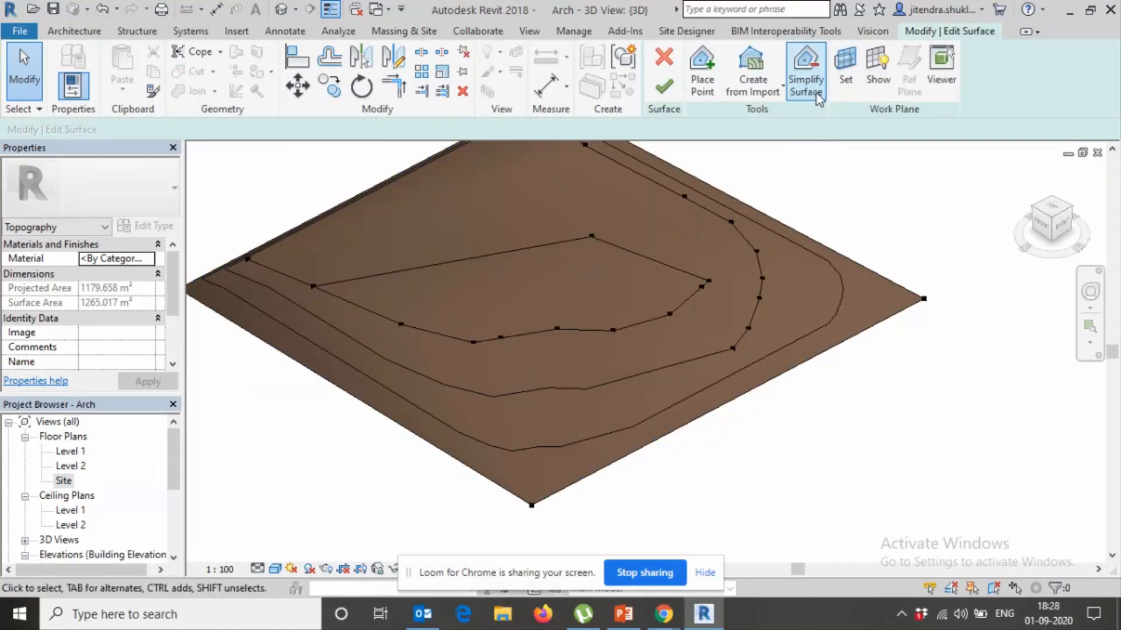
left_click(804, 70)
type("21")
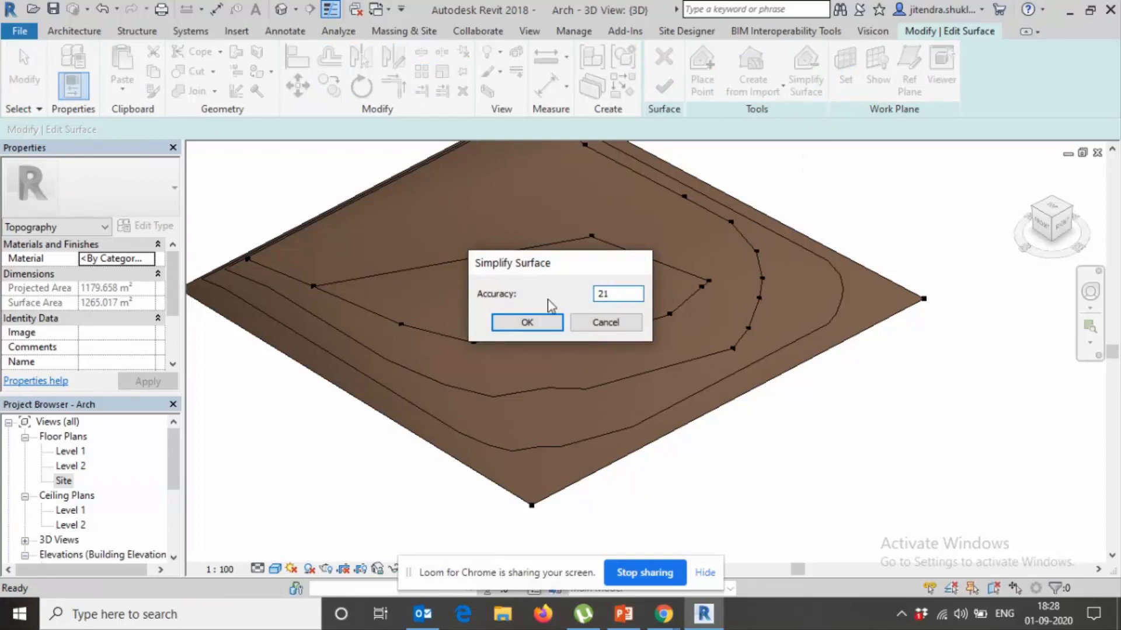
left_click(527, 322)
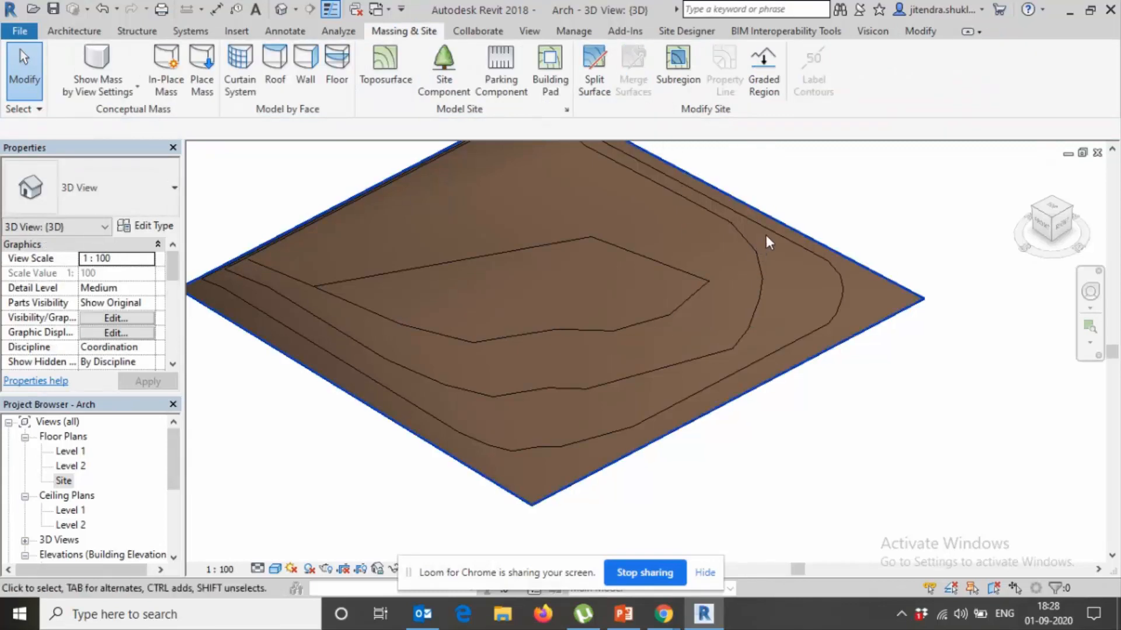
mouse_move(656, 208)
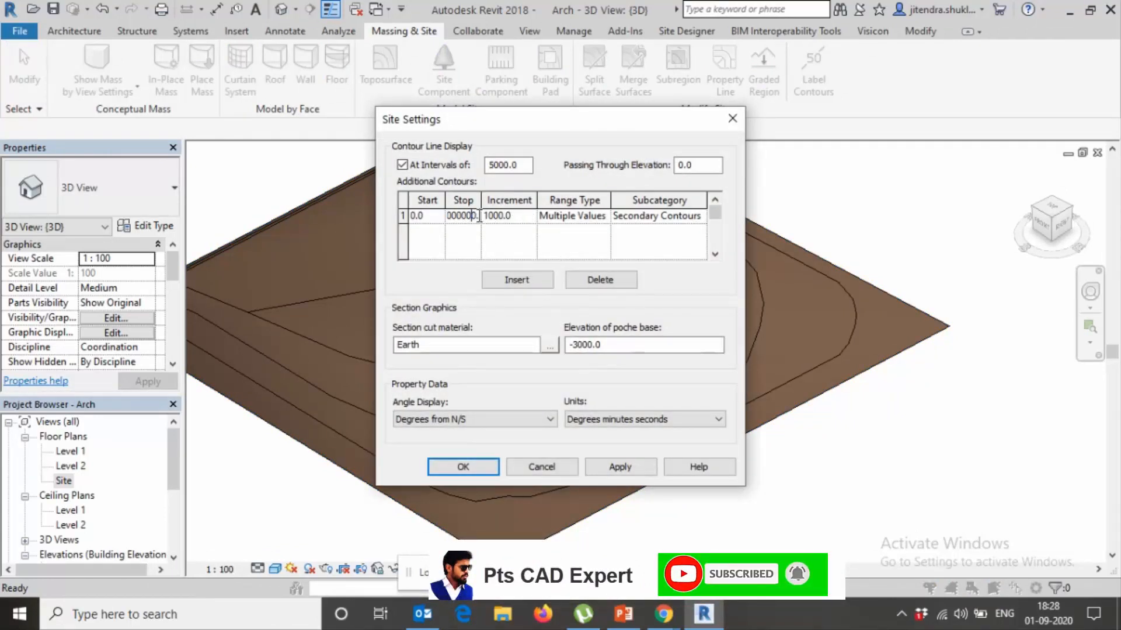
In Site Settings set additional contours every 150 up to 100000
left_click(509, 216)
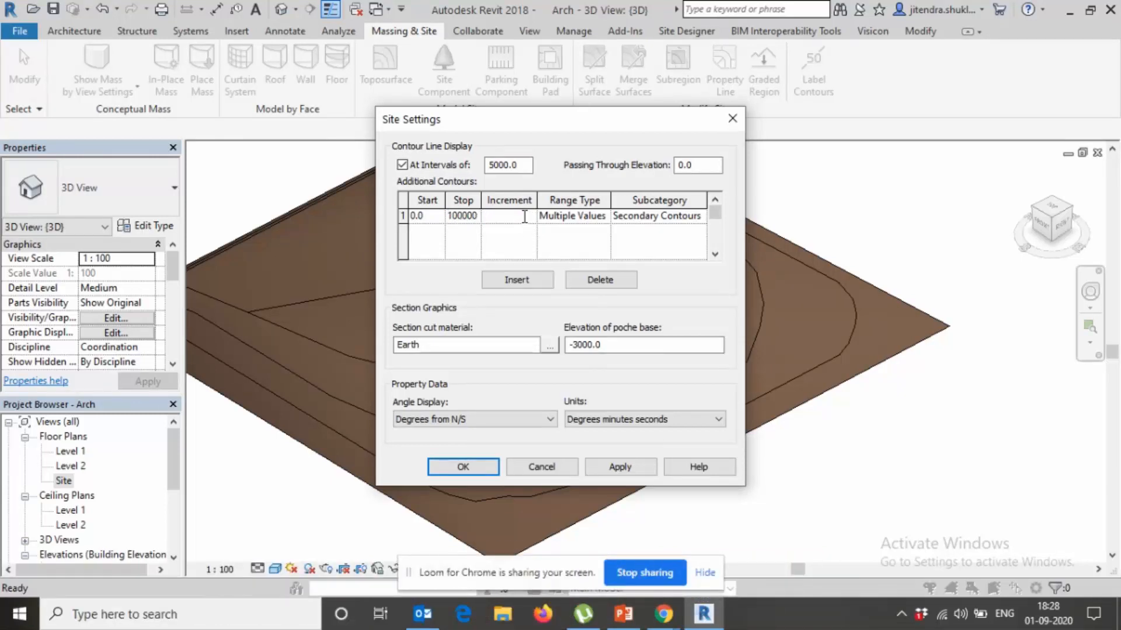
type("150.0")
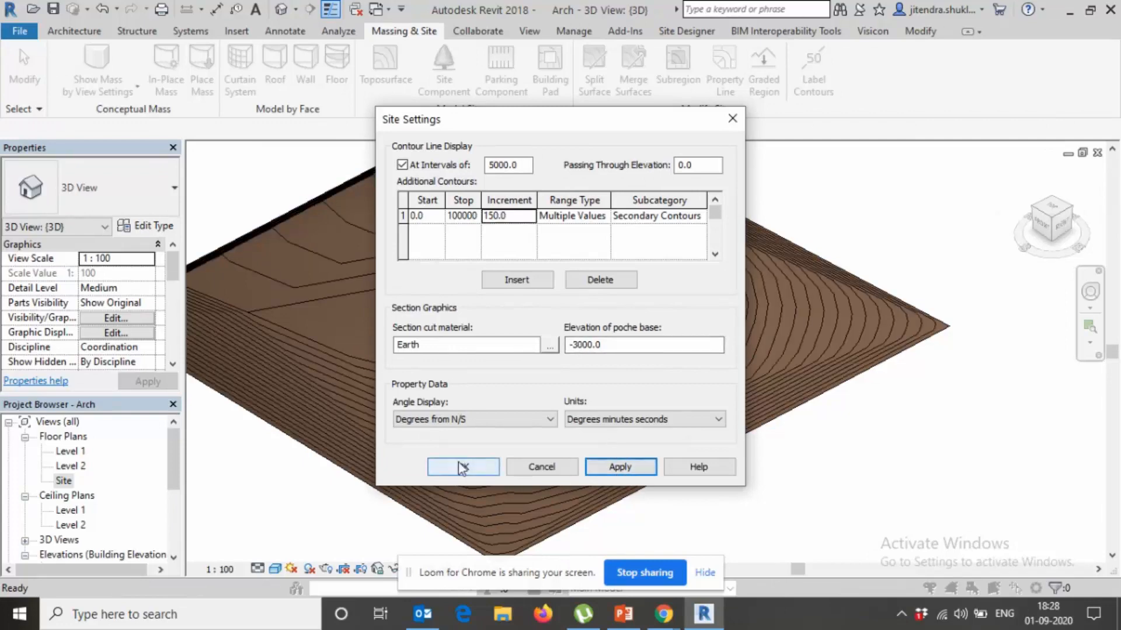
left_click(463, 467)
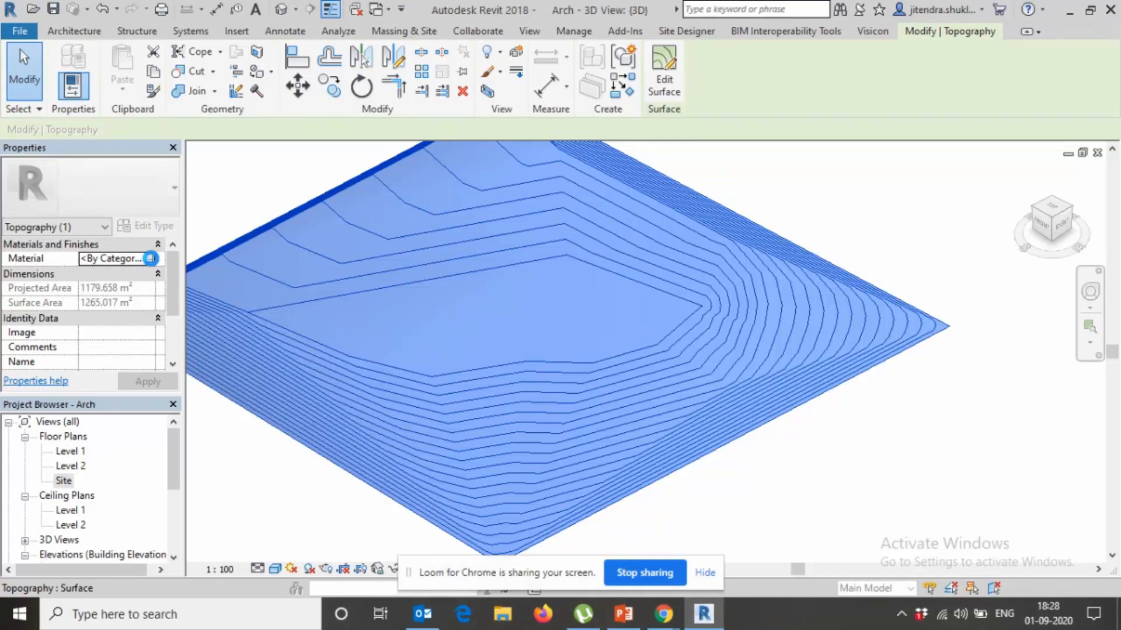
Create a new material in the Material Browser and duplicate it
left_click(151, 259)
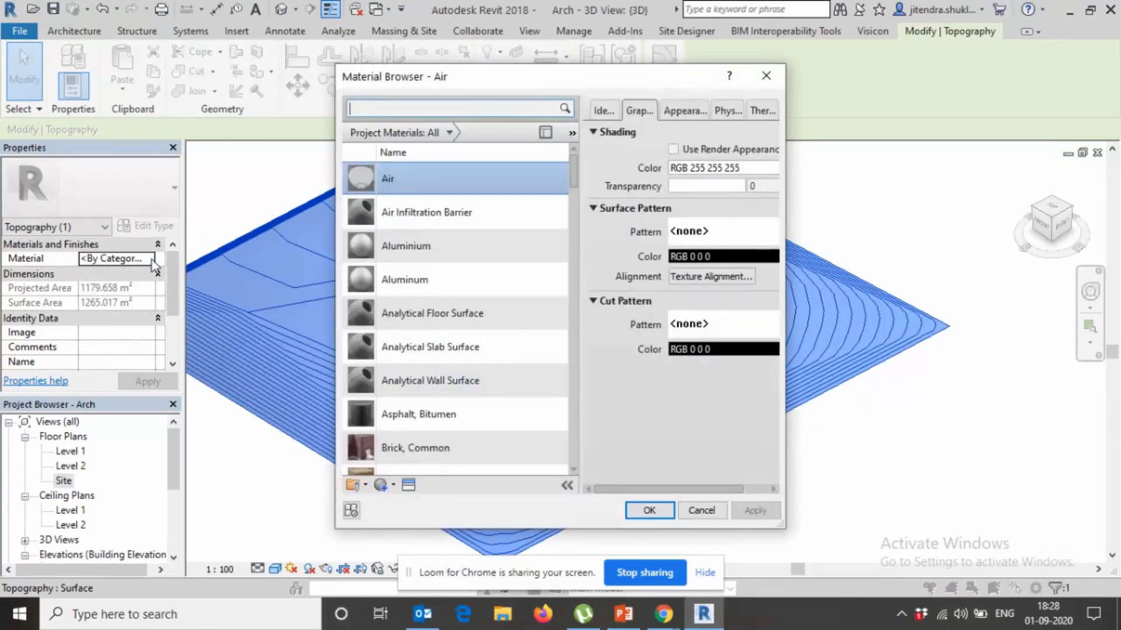
mouse_move(575, 586)
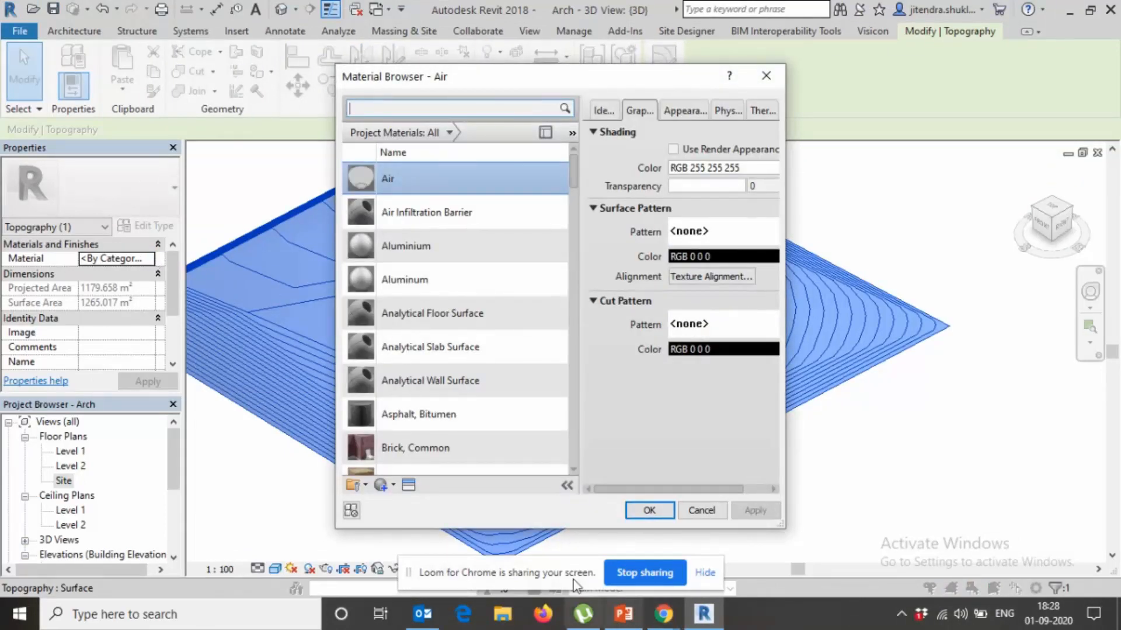
left_click(380, 484)
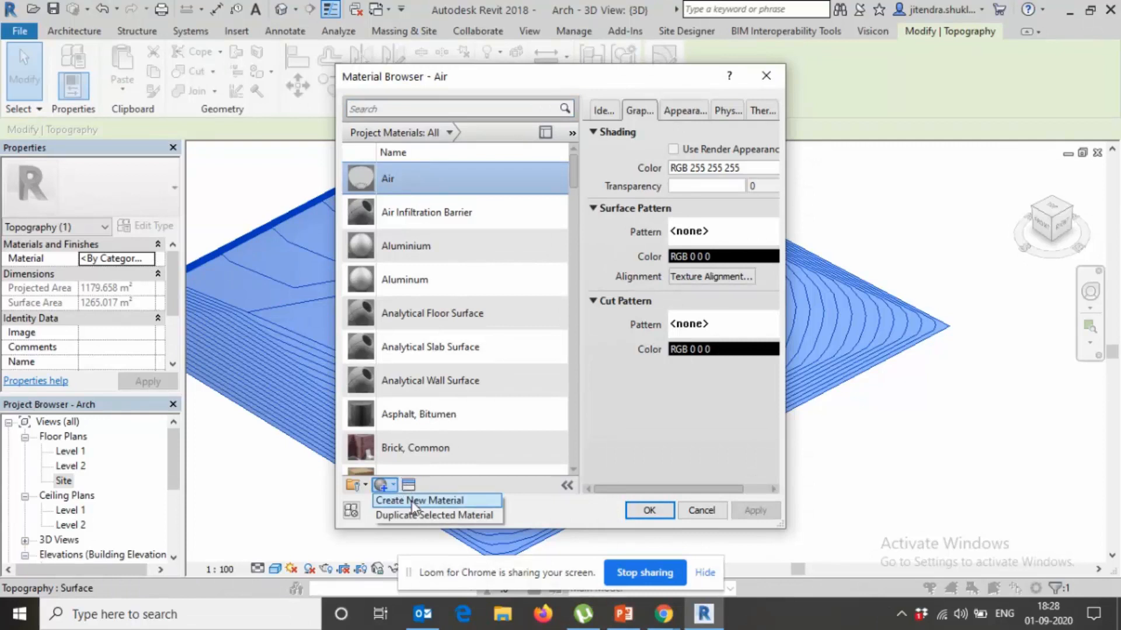
left_click(416, 501)
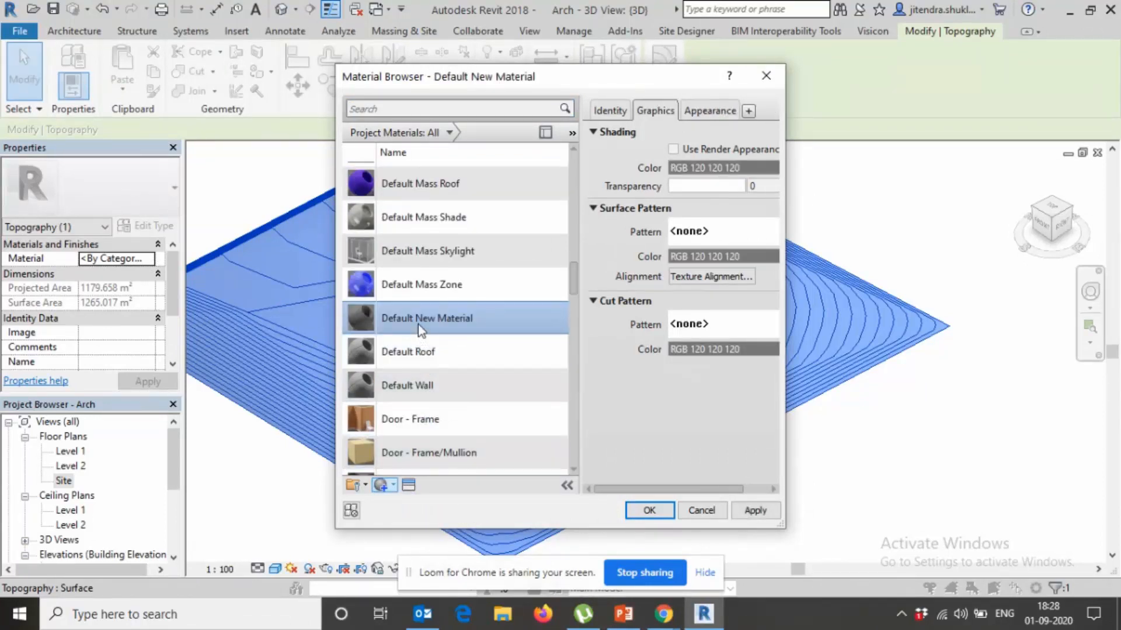
right_click(426, 317)
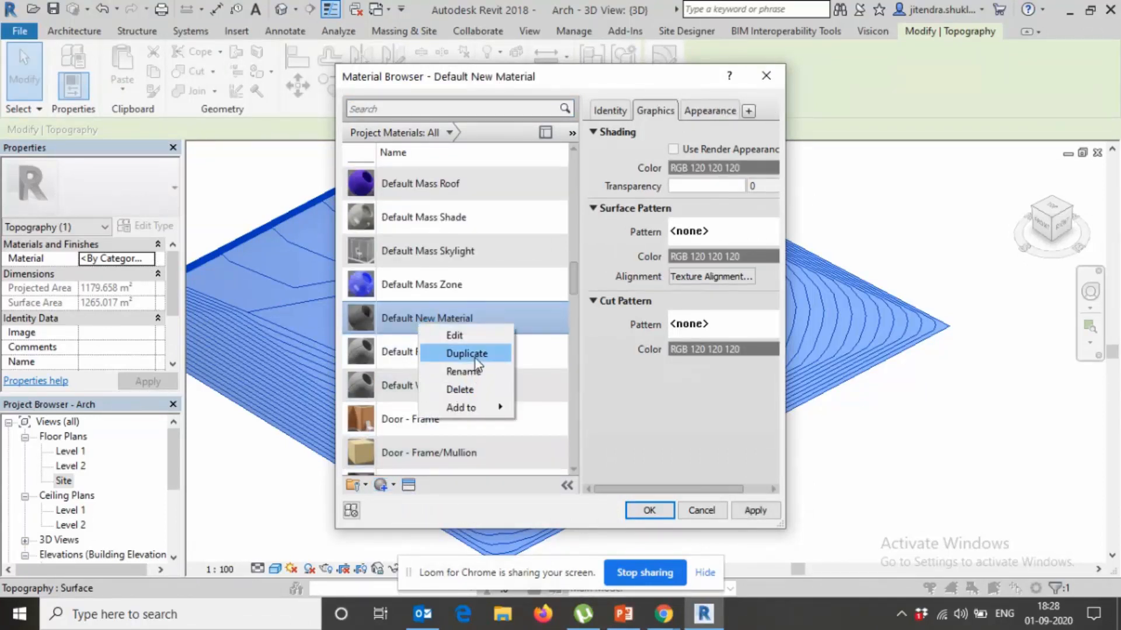
left_click(466, 352)
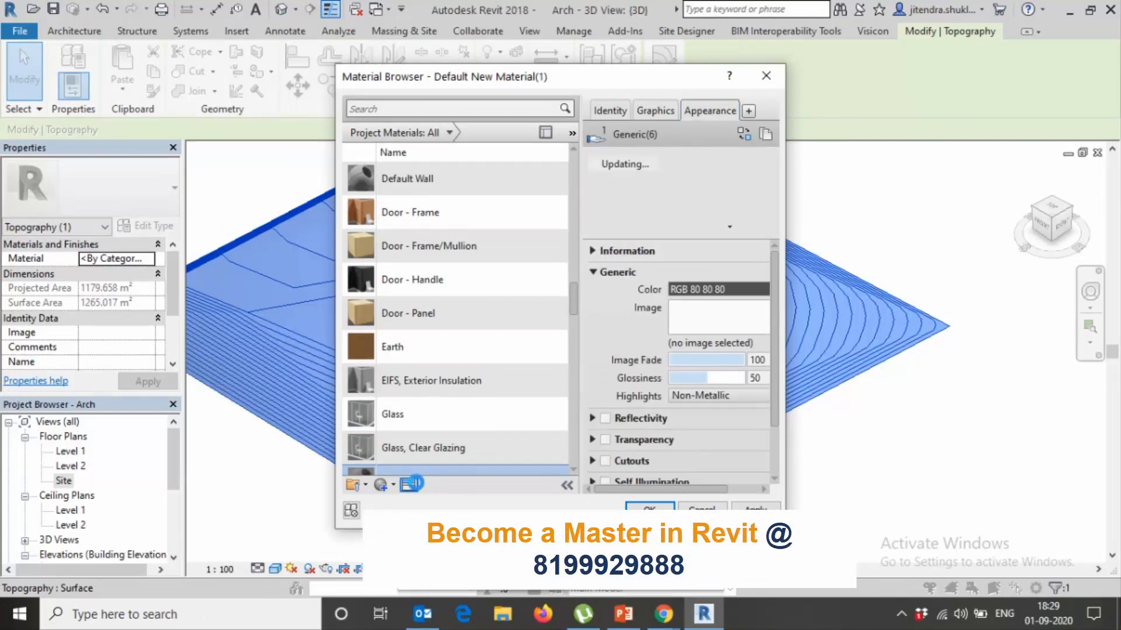
Give the new material the Grass - Dark Rye appearance asset and apply it
left_click(409, 483)
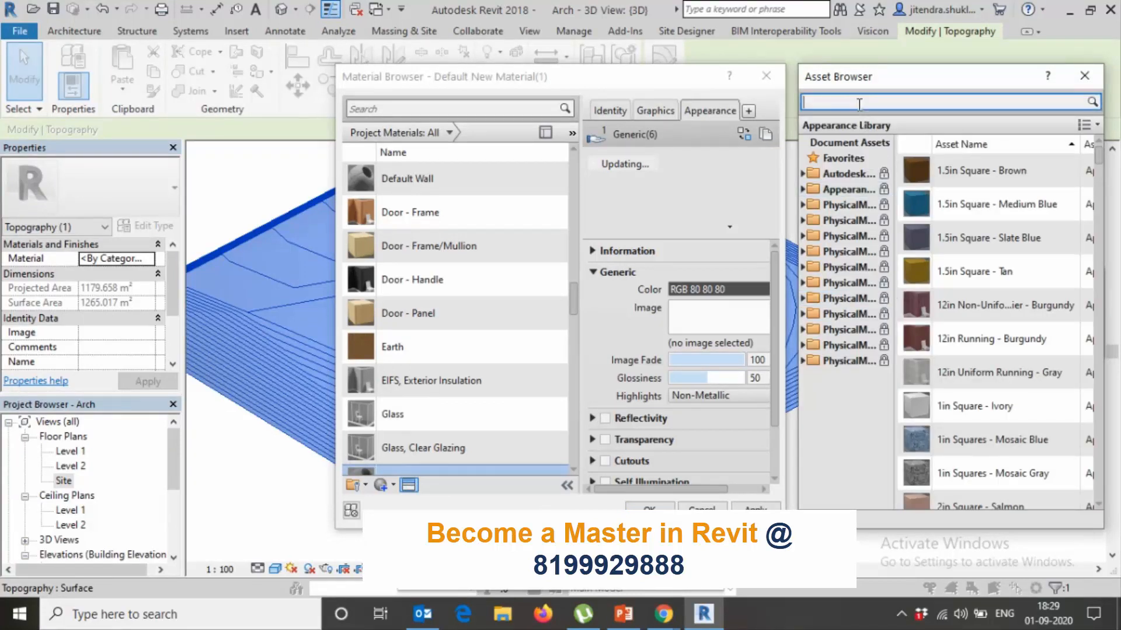
type("grass")
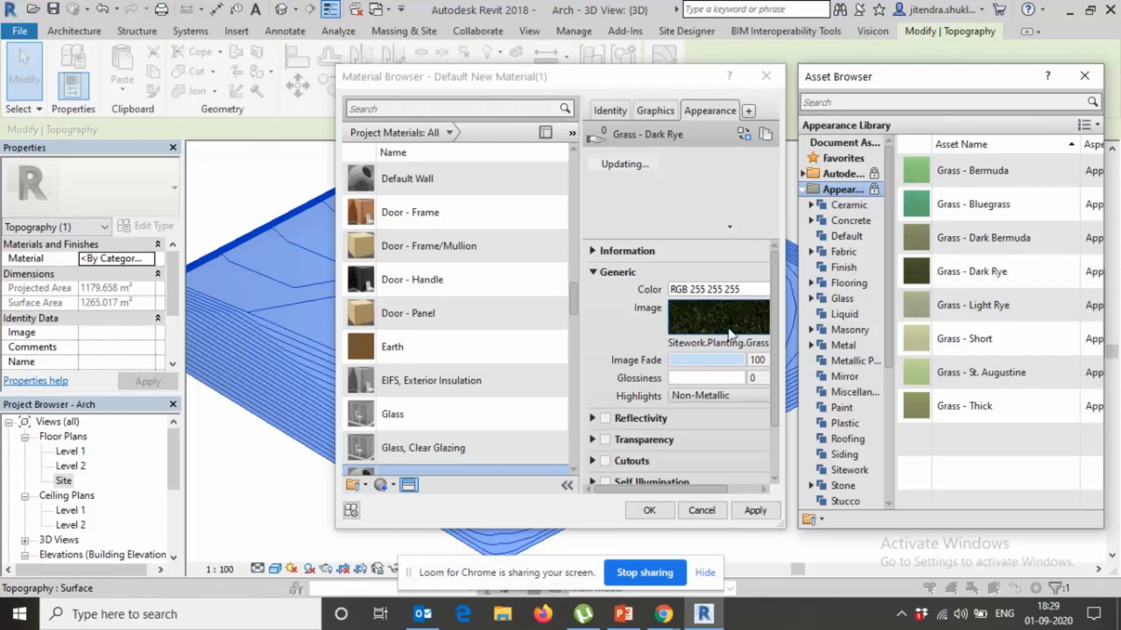
left_click(1084, 77)
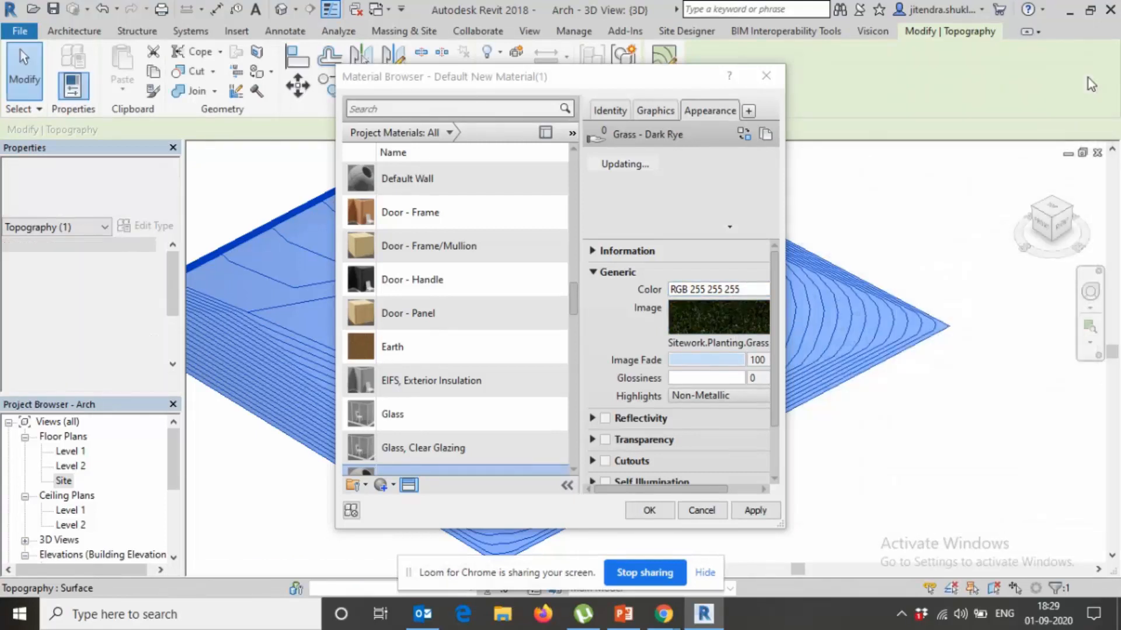
left_click(756, 510)
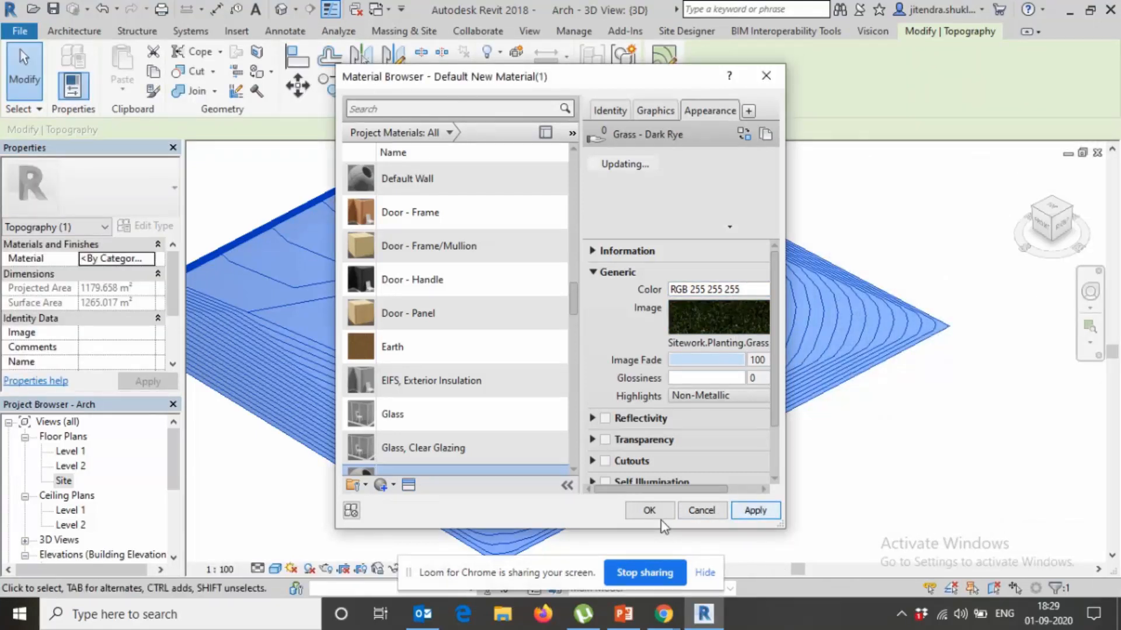
left_click(648, 510)
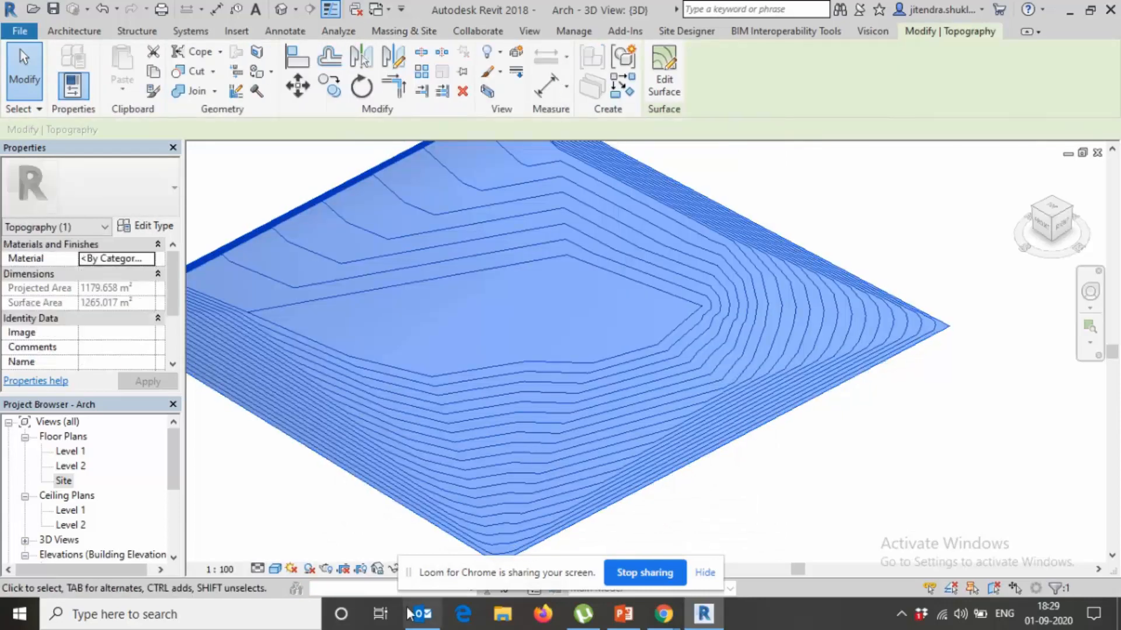
Assign the Grass material to the toposurface so it renders dark green
left_click(275, 569)
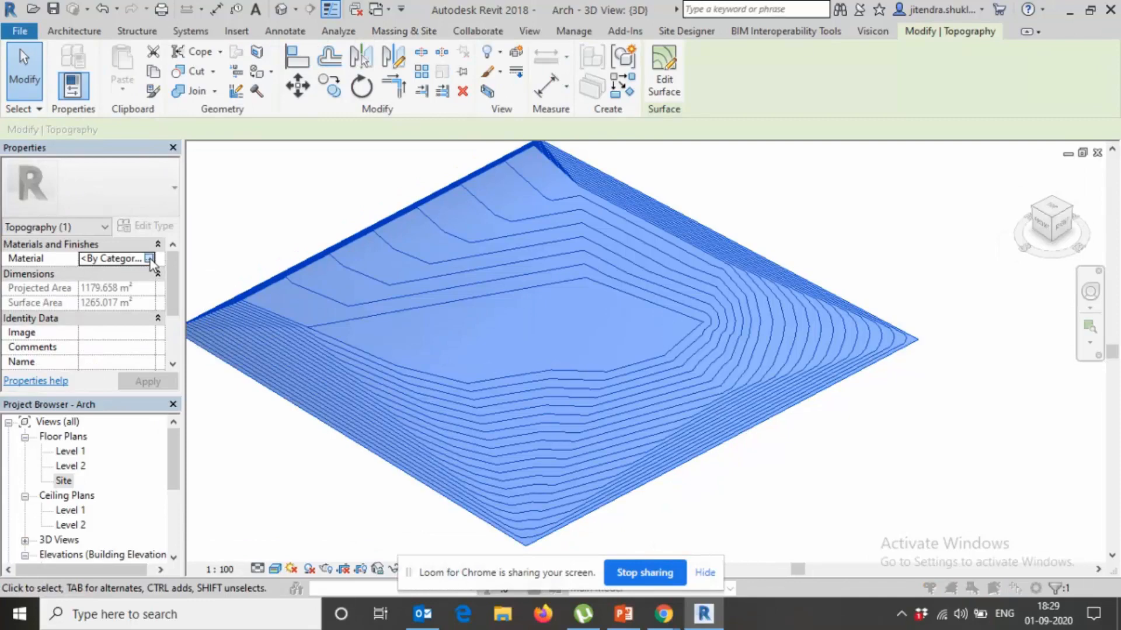
left_click(149, 259)
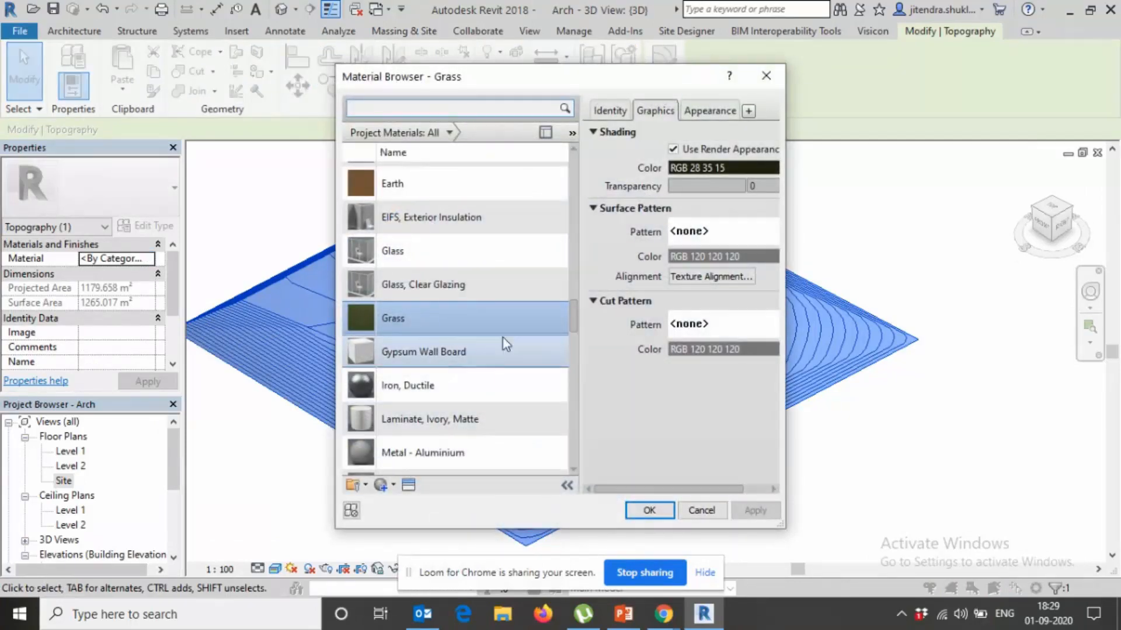
left_click(709, 109)
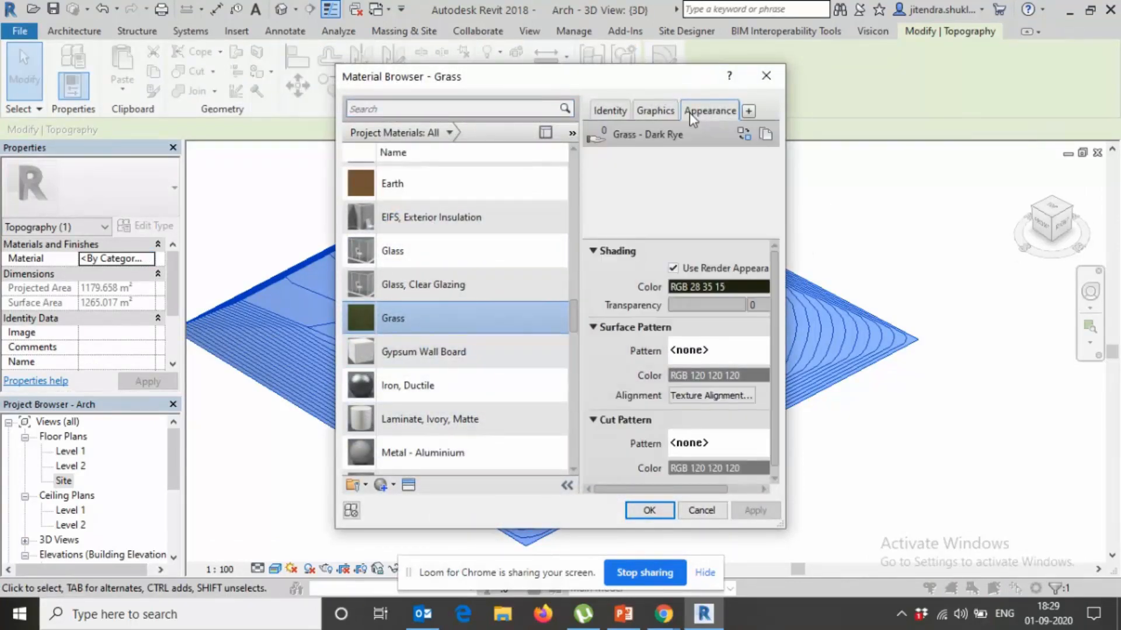
left_click(709, 110)
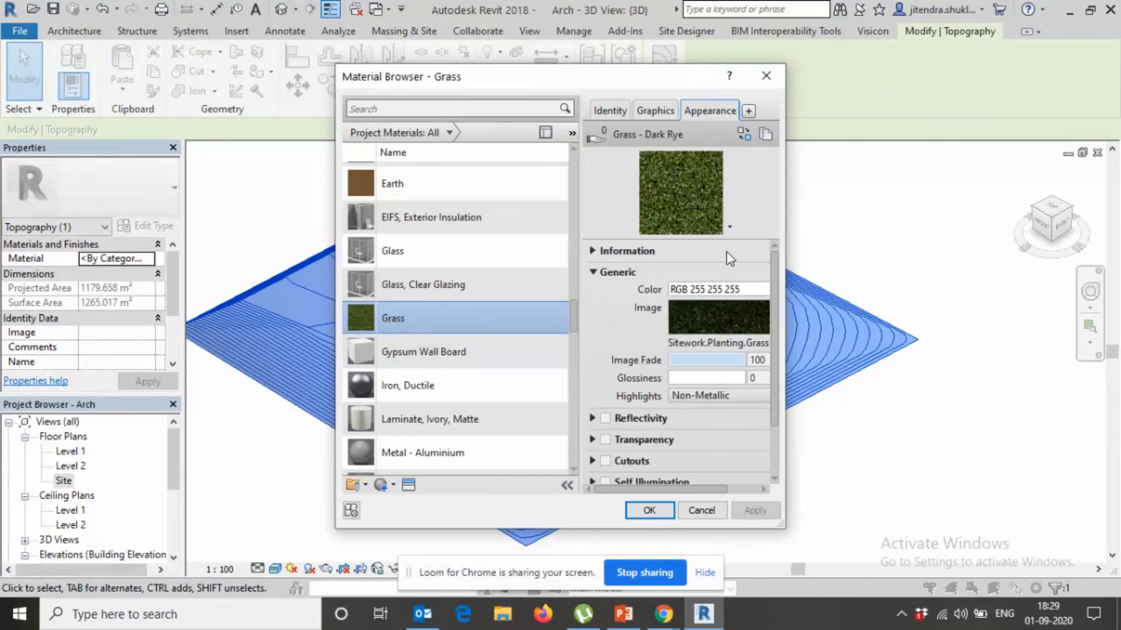
left_click(648, 510)
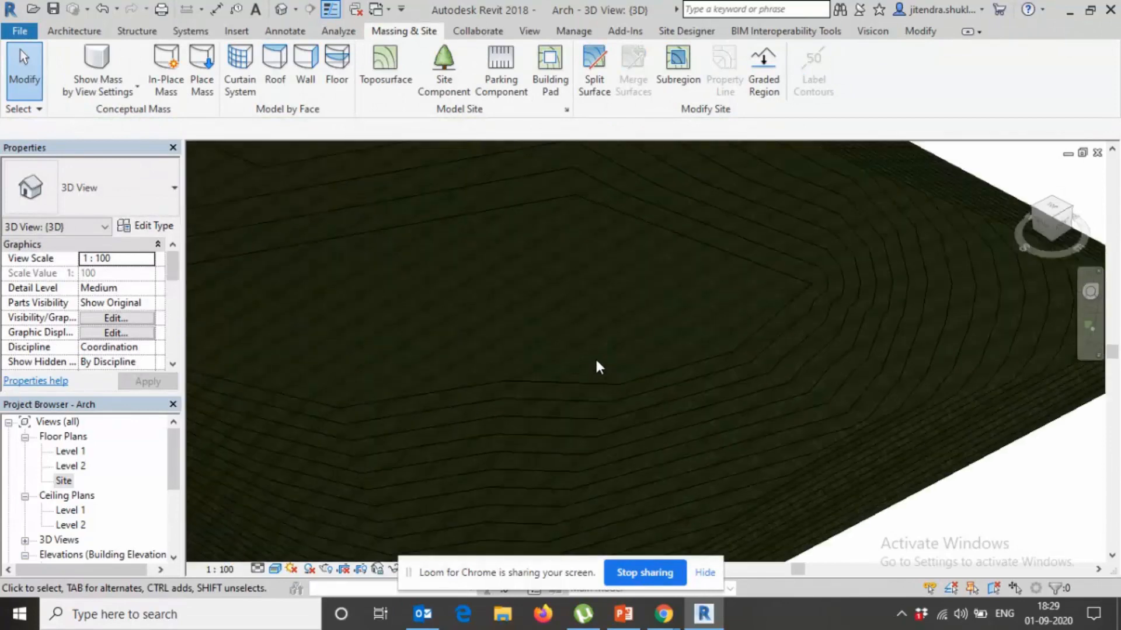
Sketch a railing path straight across the toposurface in the Site plan and view it in 3D
double_click(63, 480)
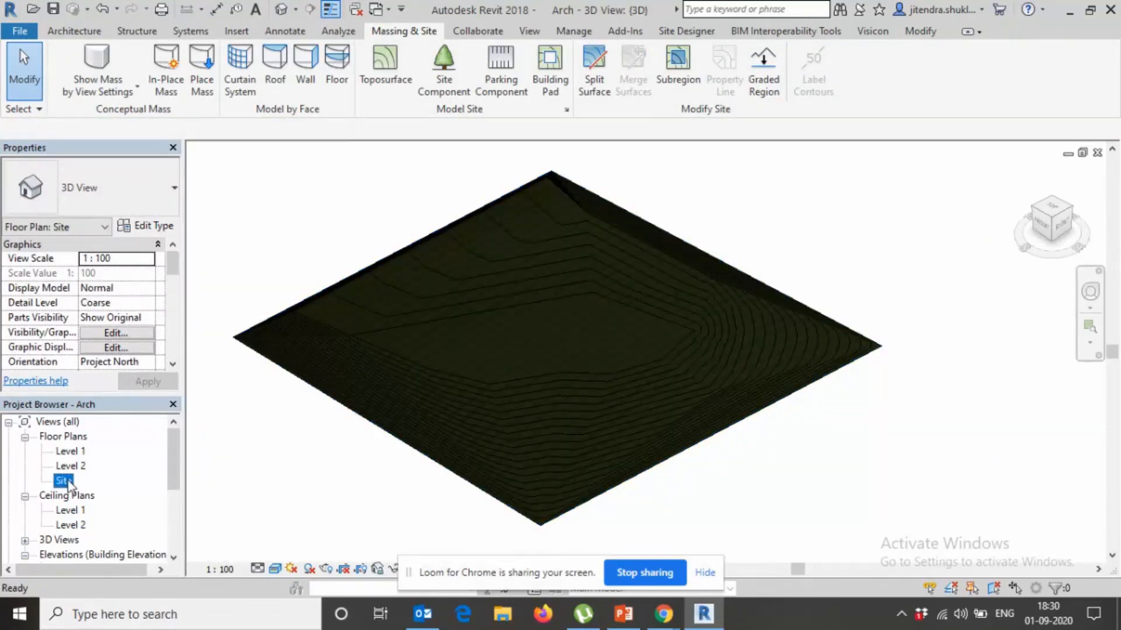
double_click(63, 480)
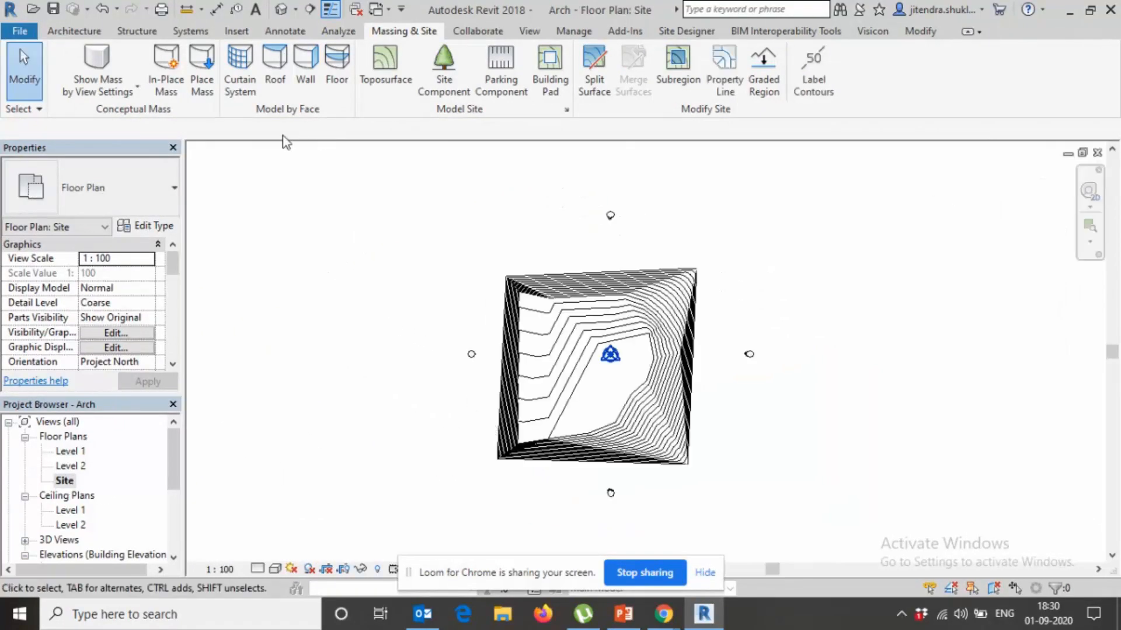
left_click(74, 30)
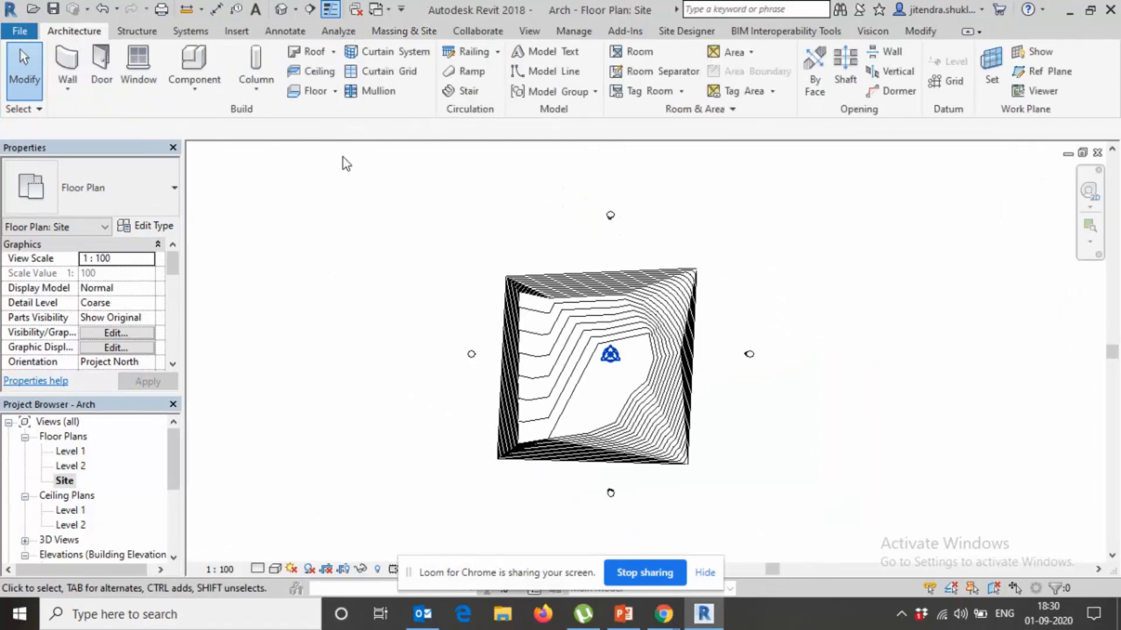
left_click(370, 91)
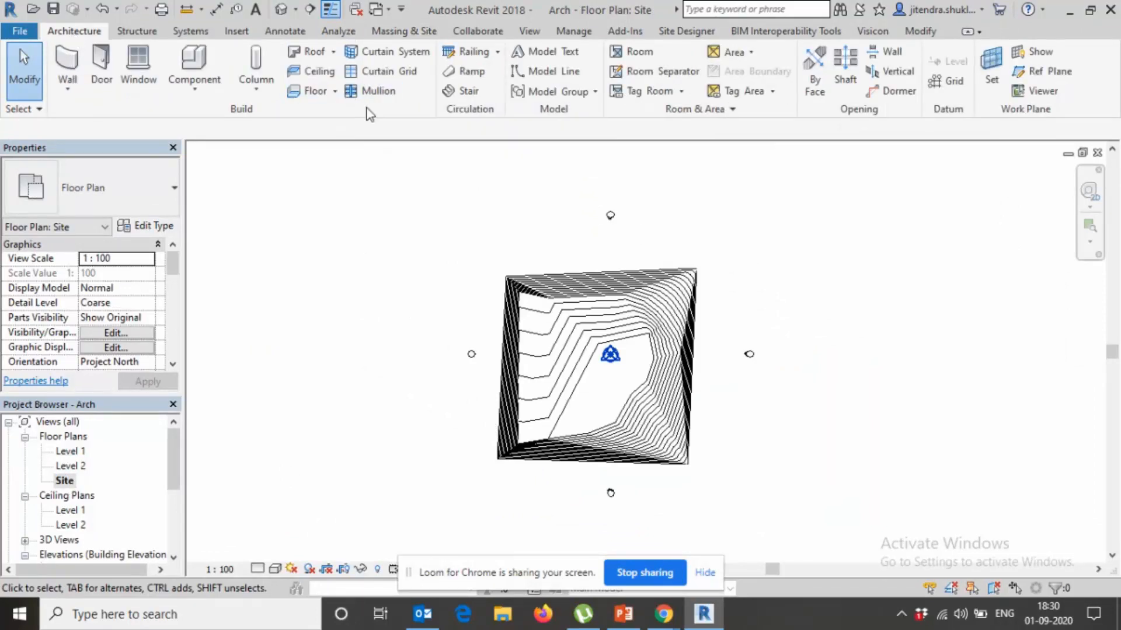
left_click(466, 51)
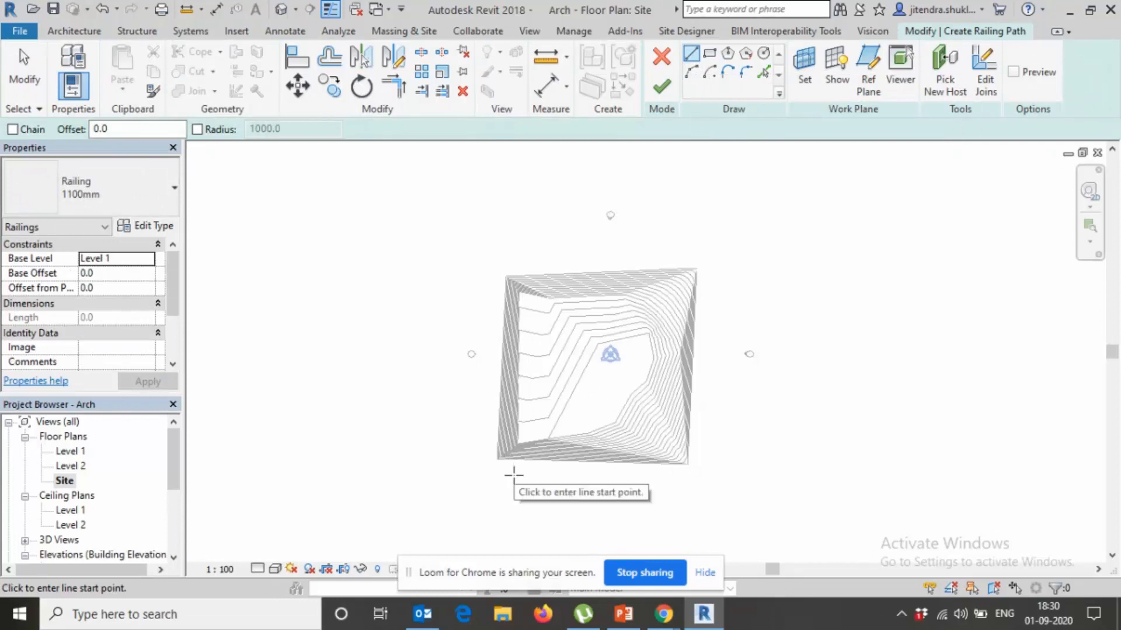
left_click(513, 474)
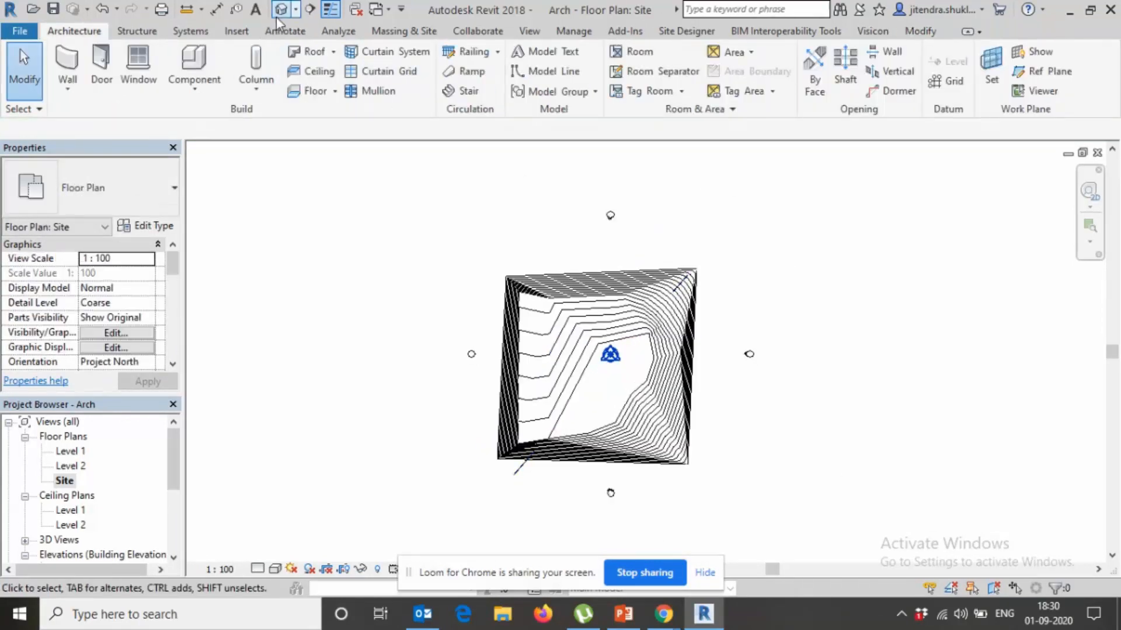
left_click(281, 10)
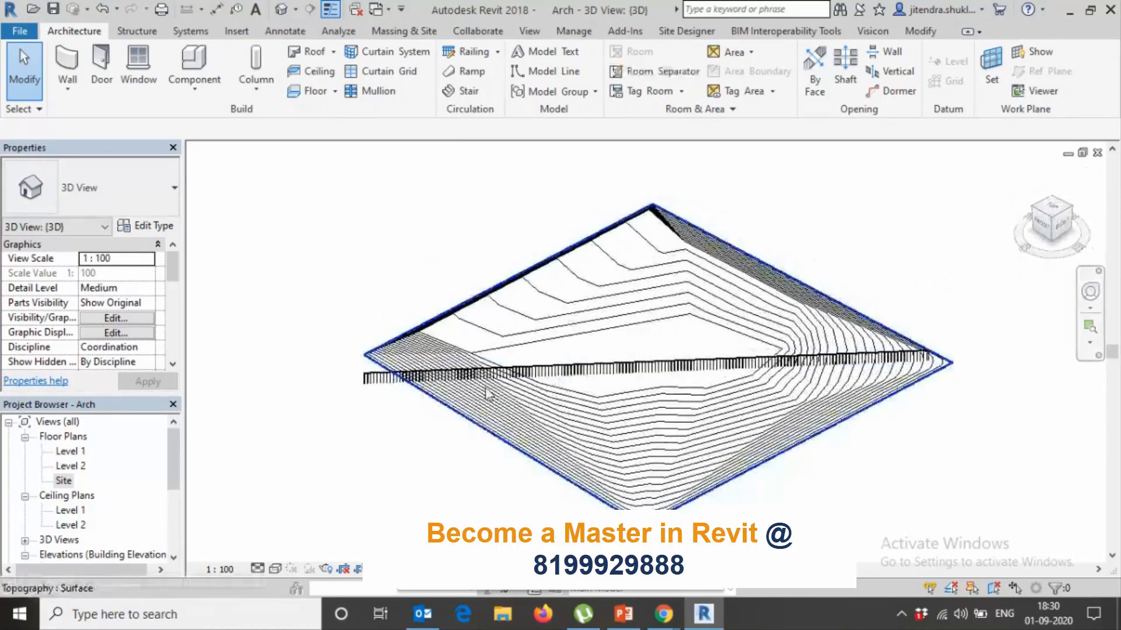
Re-host the railing's path on the toposurface so it follows the terrain, then return to the site 3D view
left_click(488, 392)
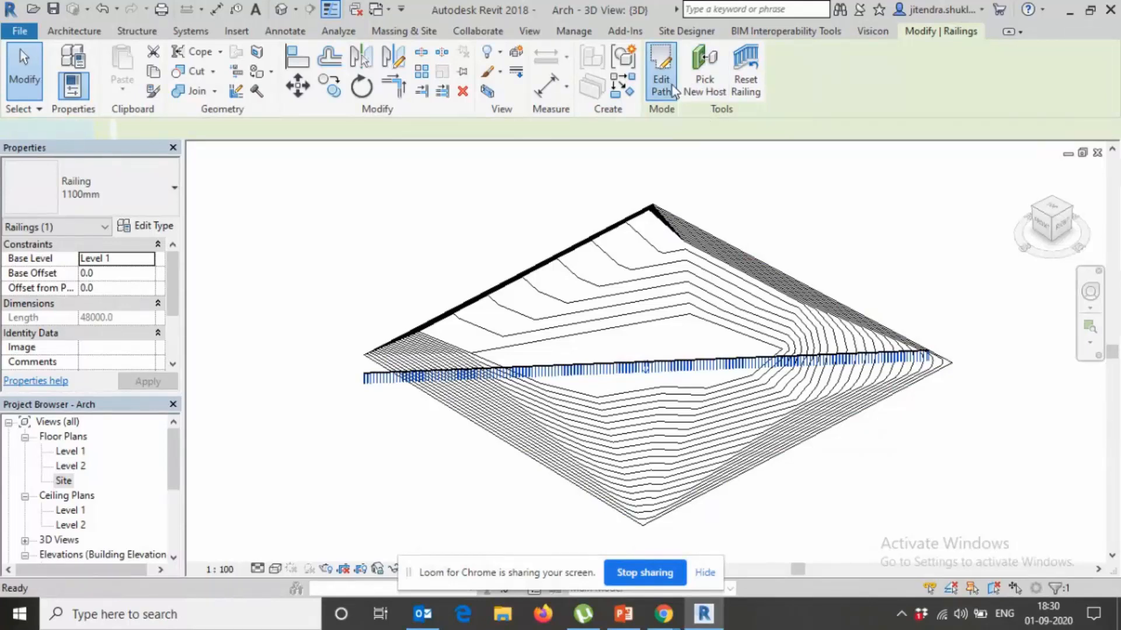
left_click(659, 69)
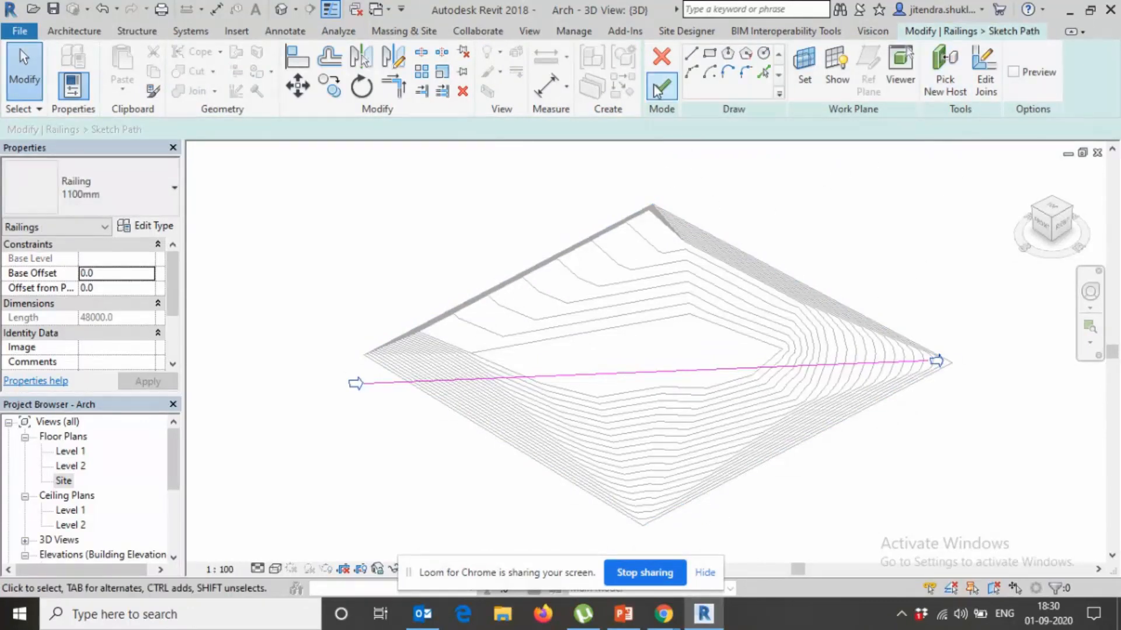
left_click(659, 85)
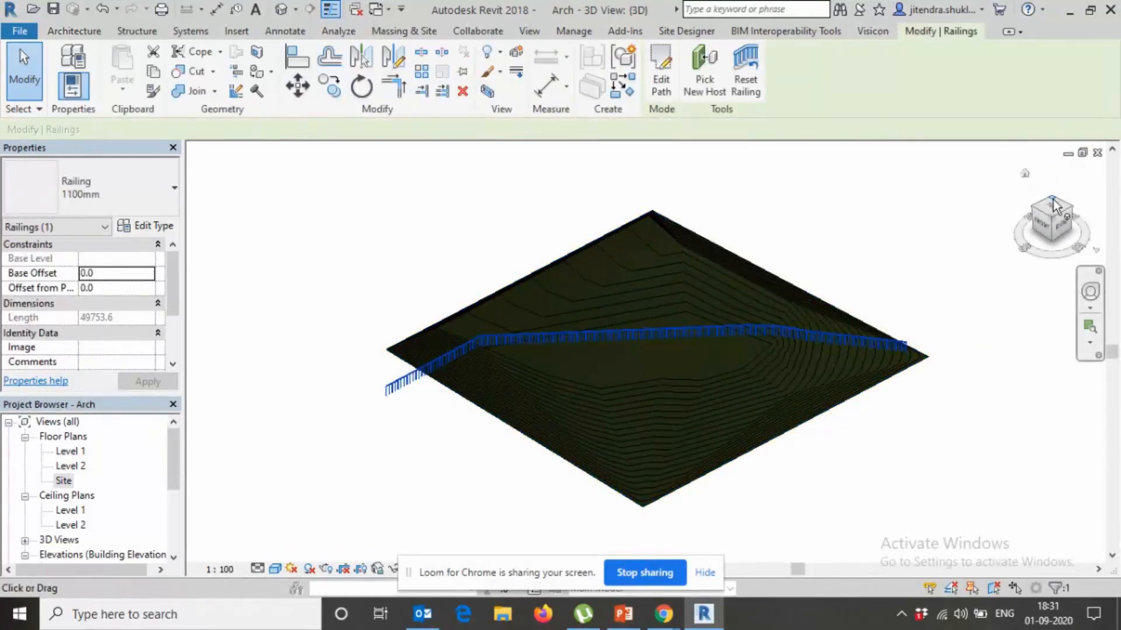
left_click(658, 70)
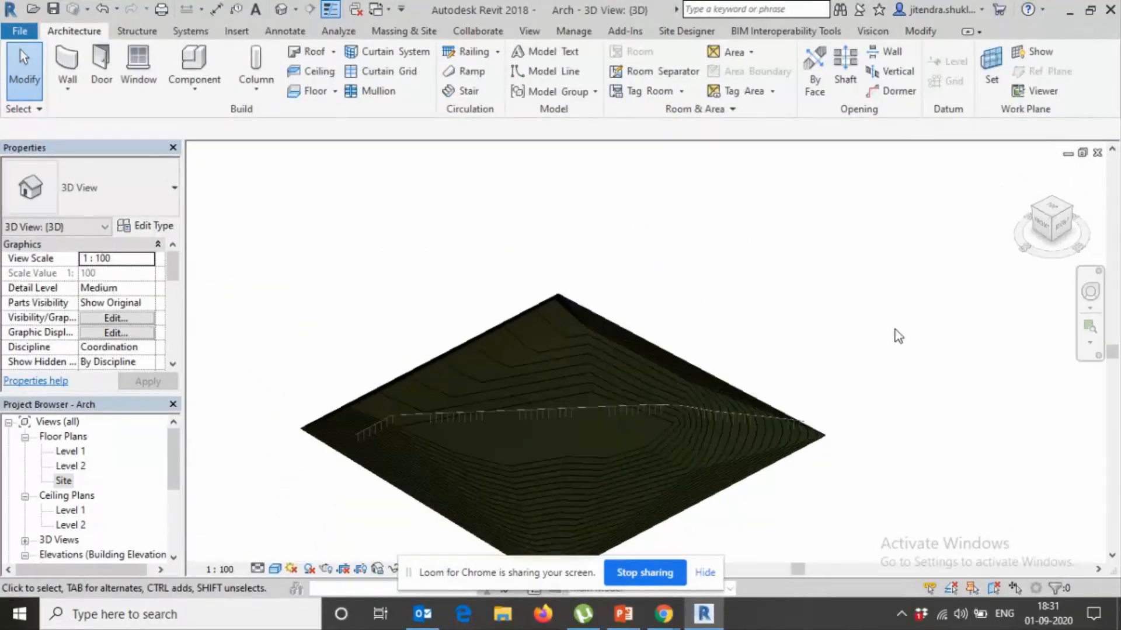
Window-select five interior toposurface points and set their elevation to 1500
left_click(628, 436)
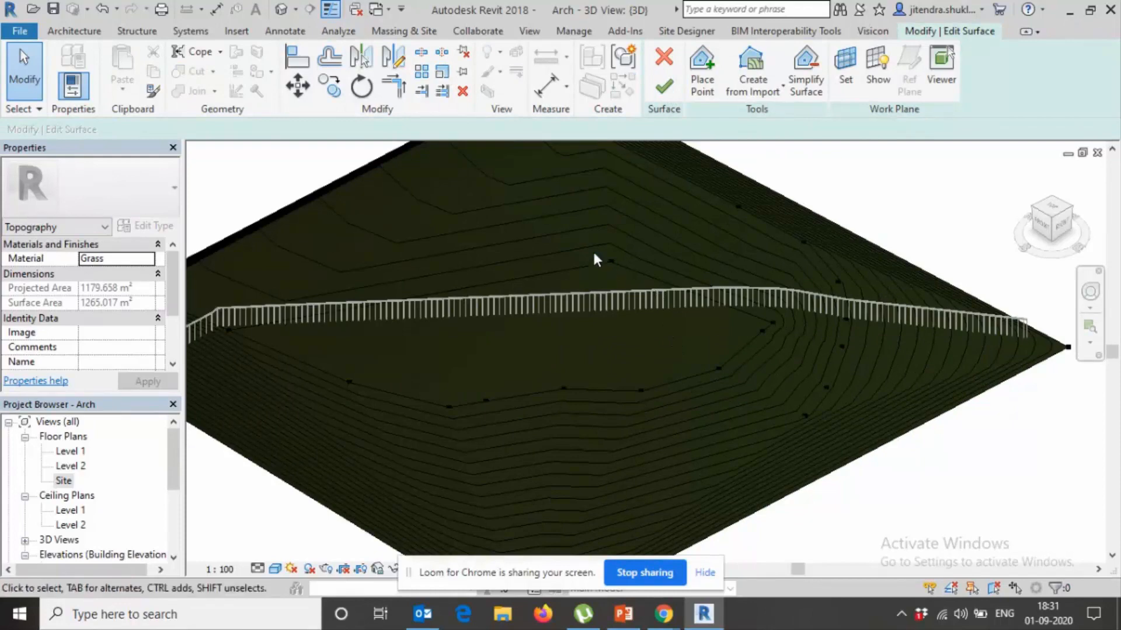
left_click_drag(596, 259, 797, 417)
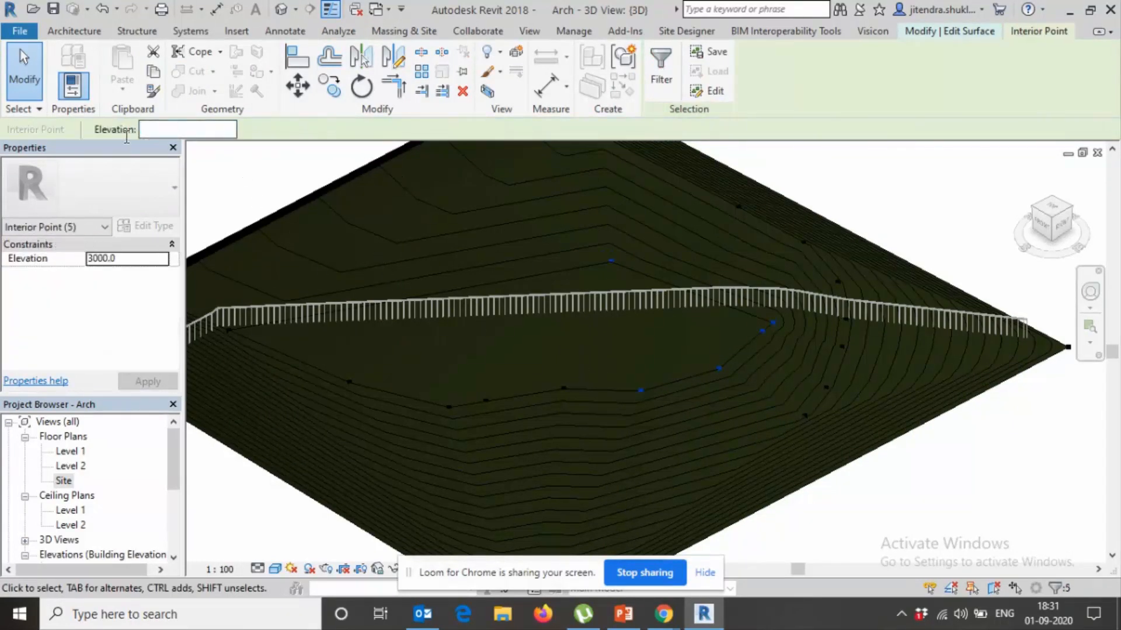
type("1500")
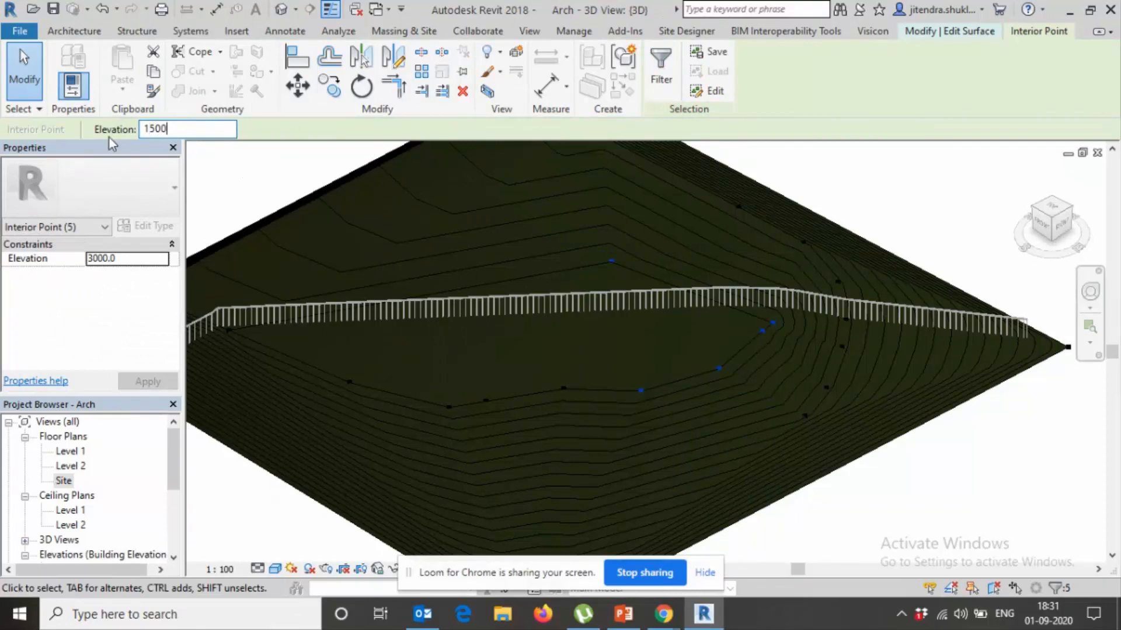